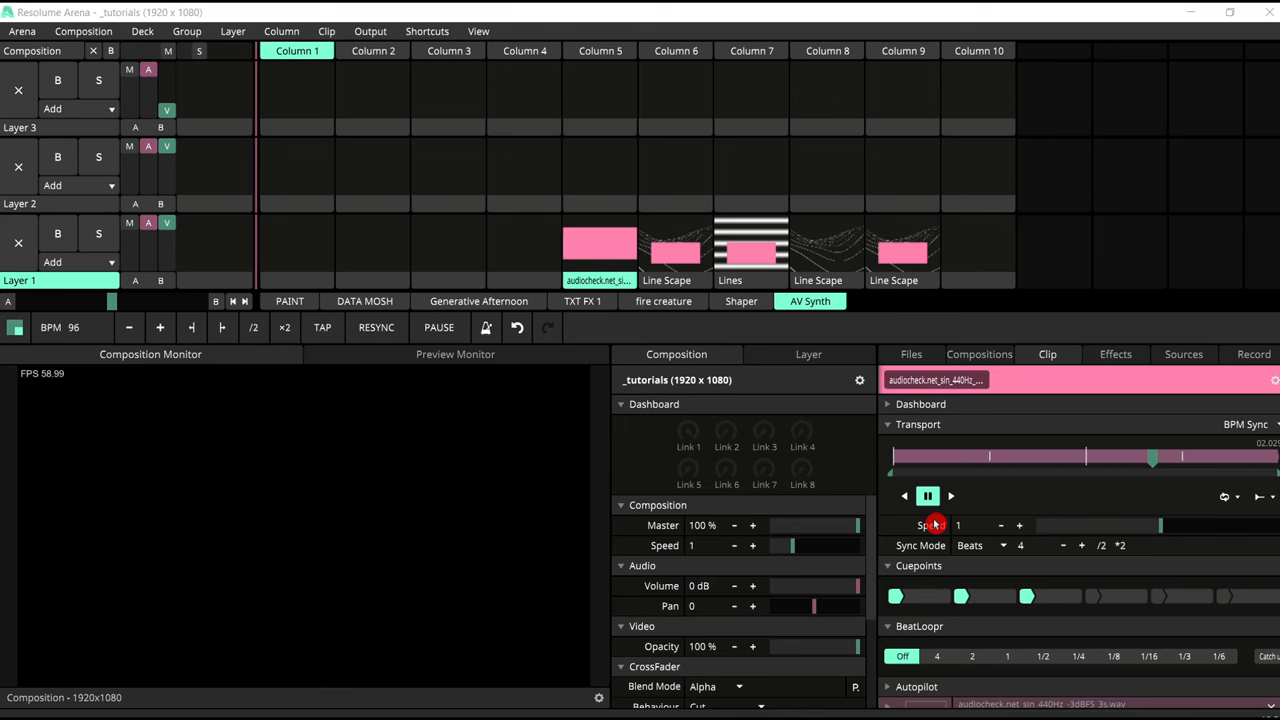
pyautogui.moveTo(374, 383)
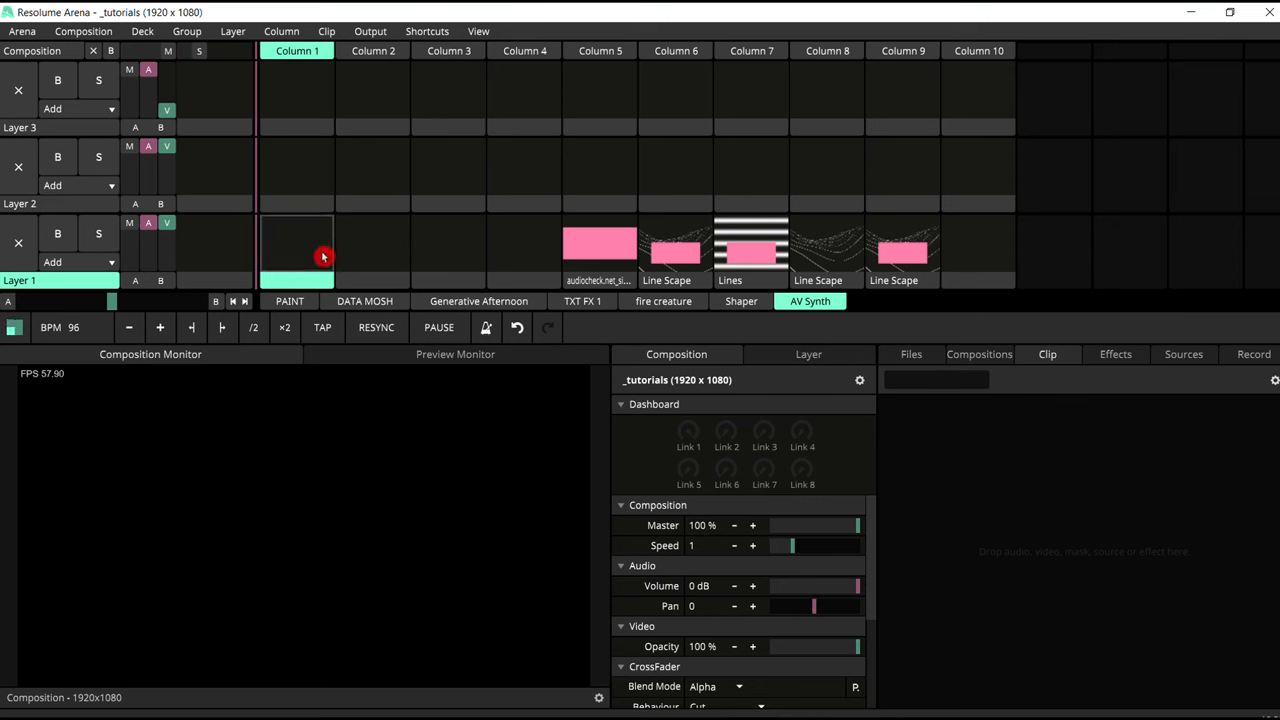
pyautogui.moveTo(317, 250)
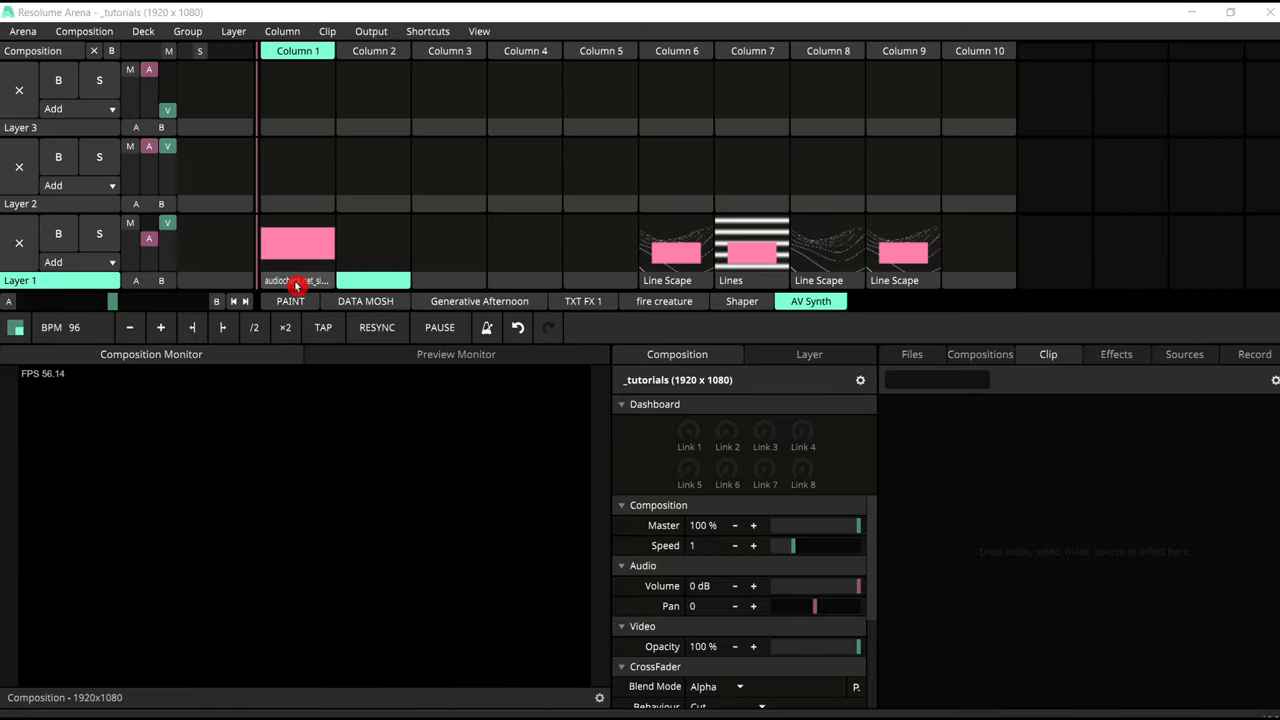
# Select the 440 Hz sine tone clip in Column 1 to view its WAV details, volume and pan.
pyautogui.click(296, 280)
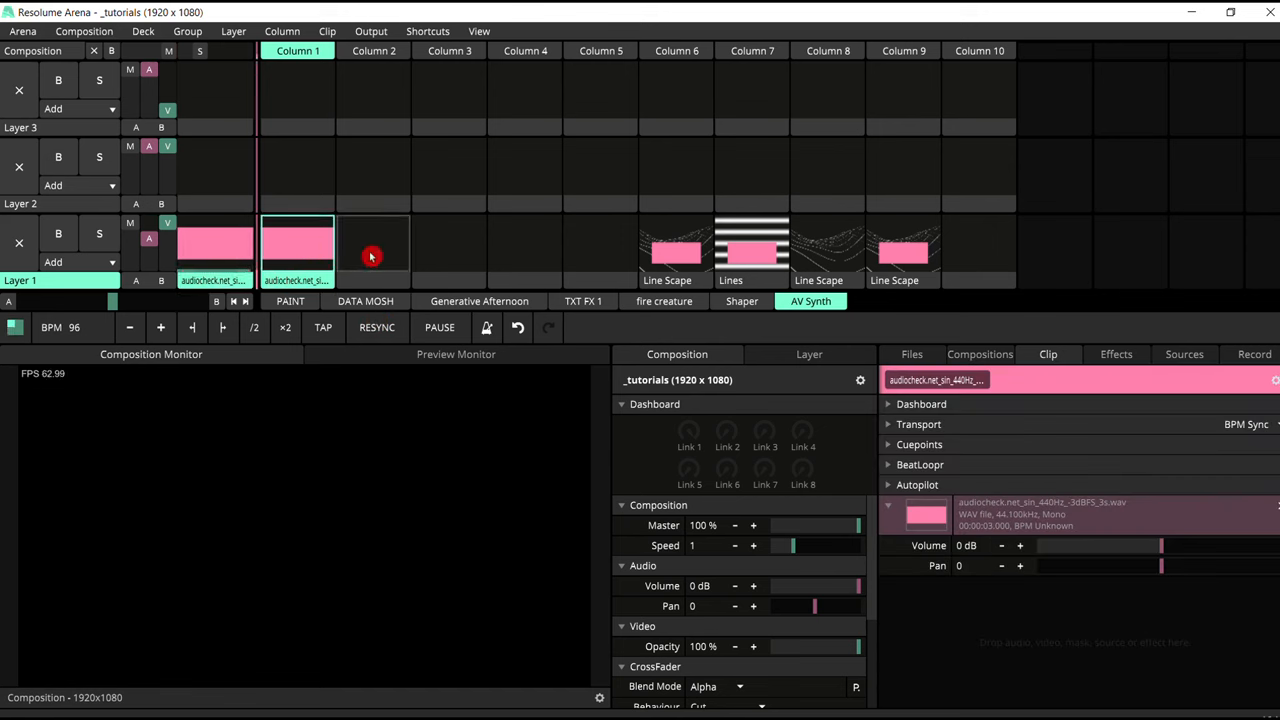
# Drag the MOscillator effect from the Effects list onto the 440 Hz tone clip.
pyautogui.click(1116, 354)
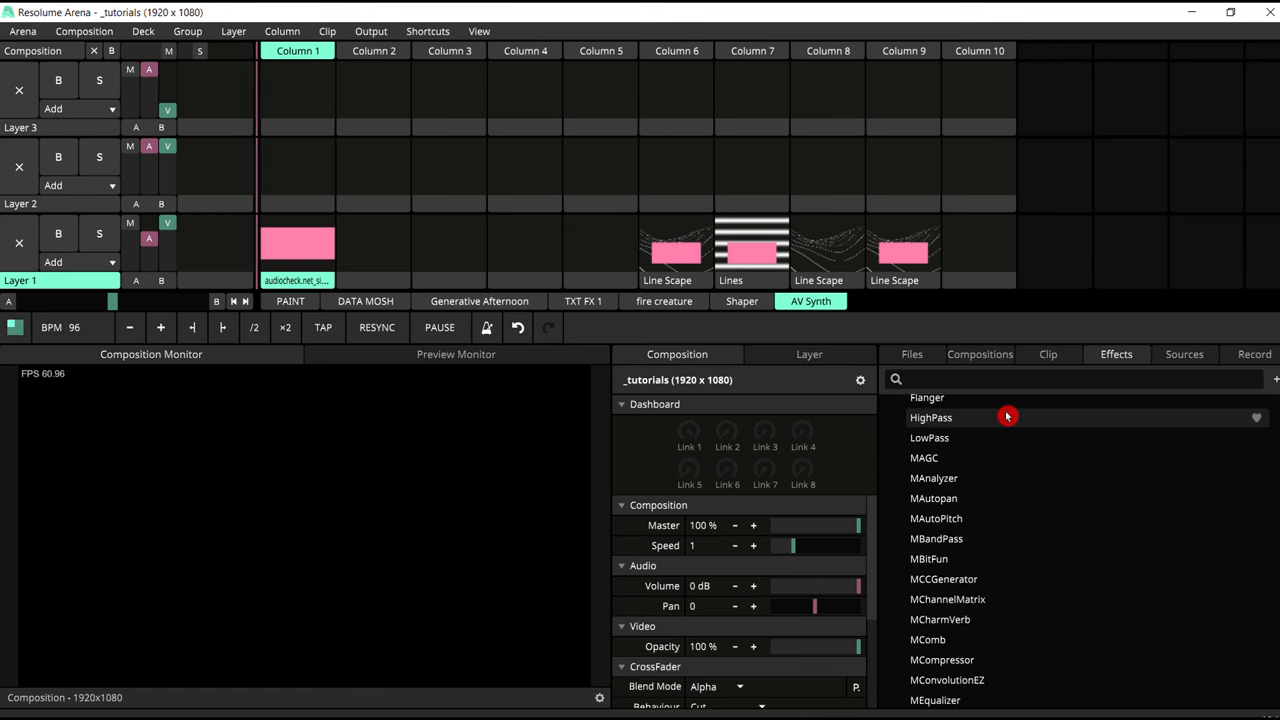
pyautogui.scroll(-3)
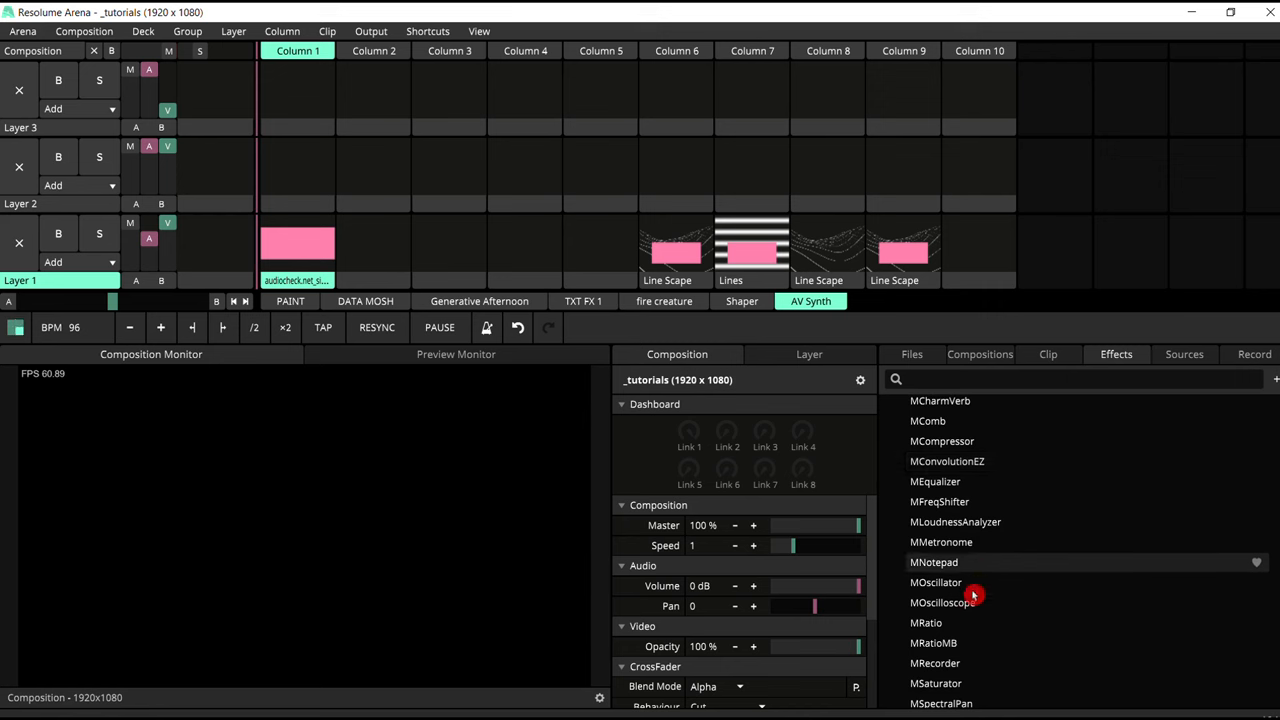
pyautogui.moveTo(970, 595); pyautogui.dragTo(300, 250)
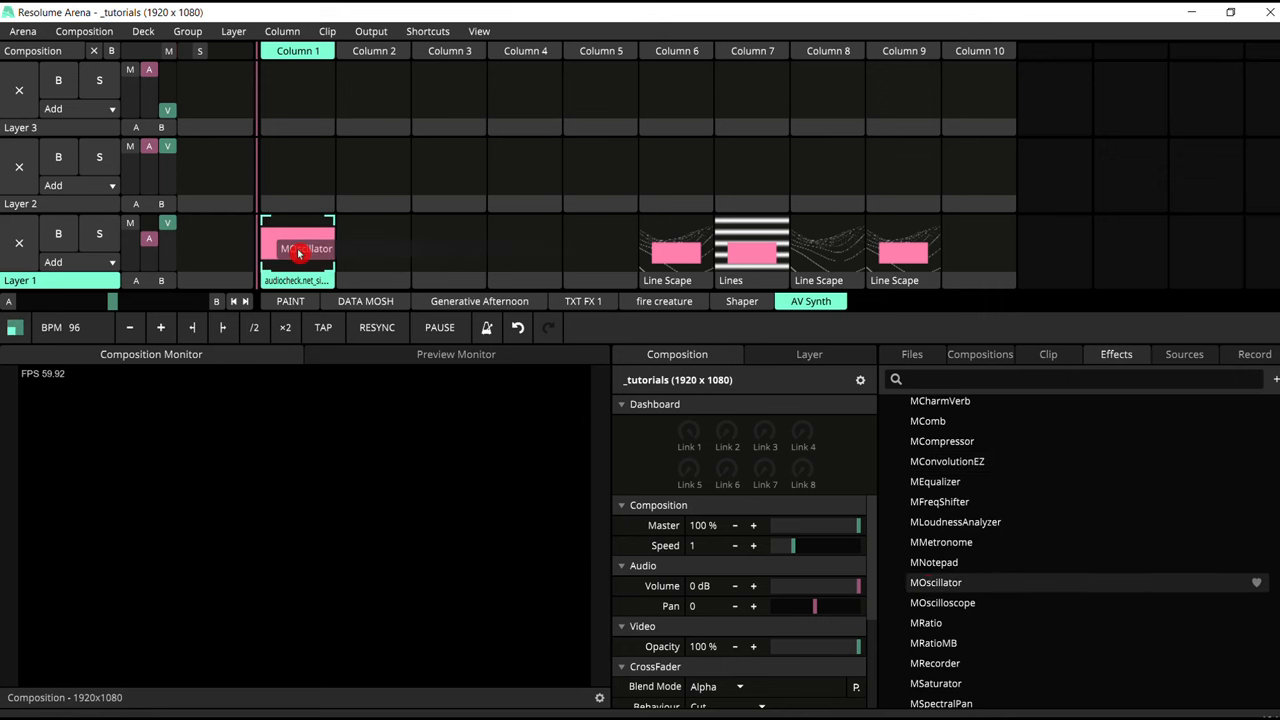
pyautogui.click(297, 248)
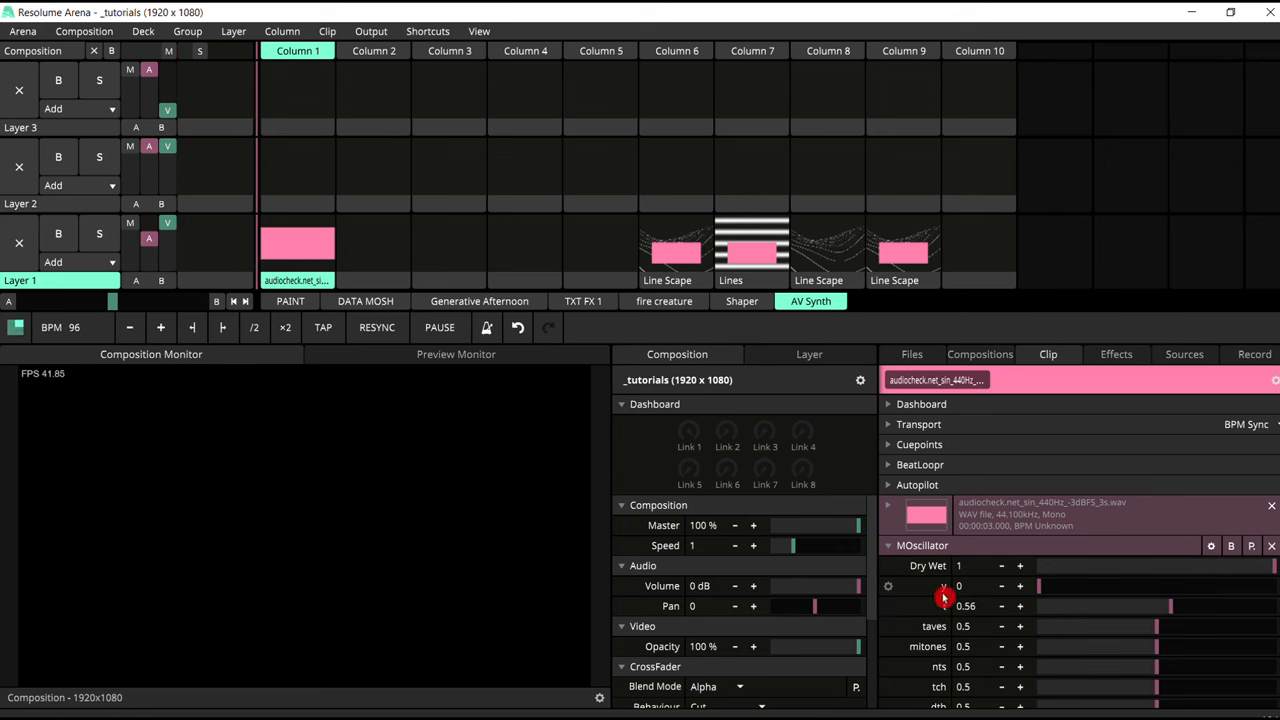
pyautogui.moveTo(901, 591)
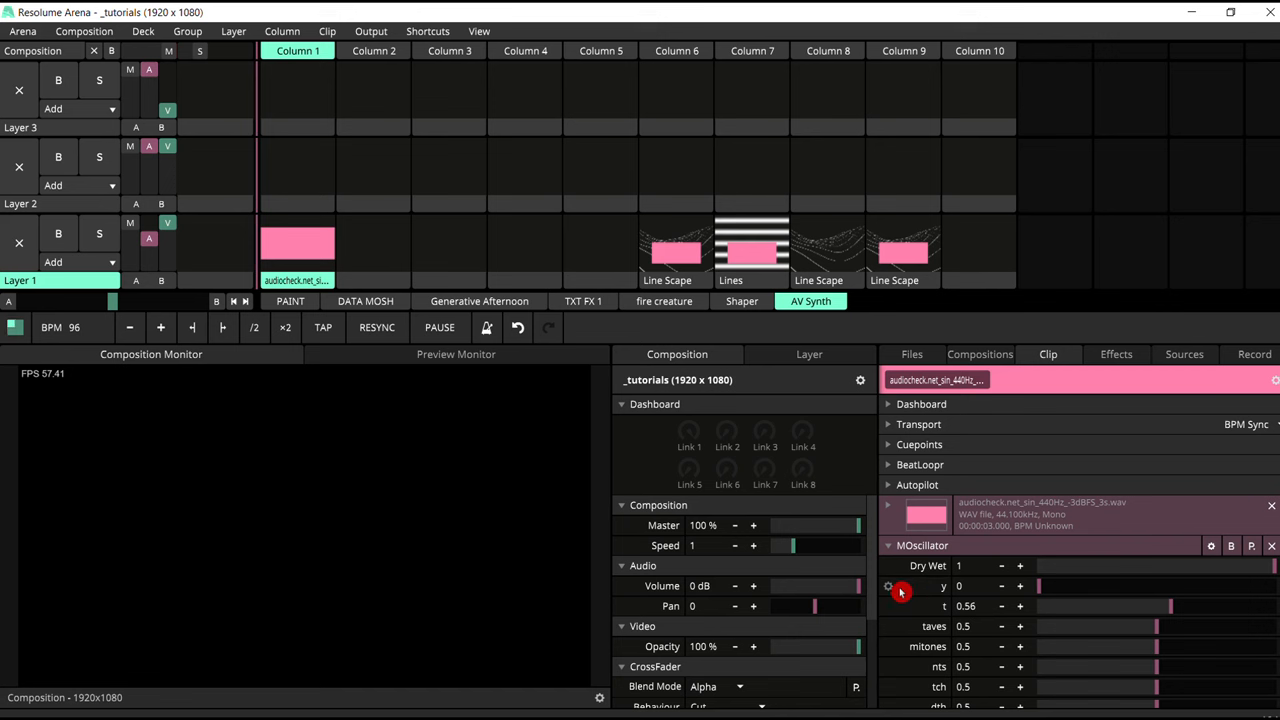
pyautogui.moveTo(931, 593)
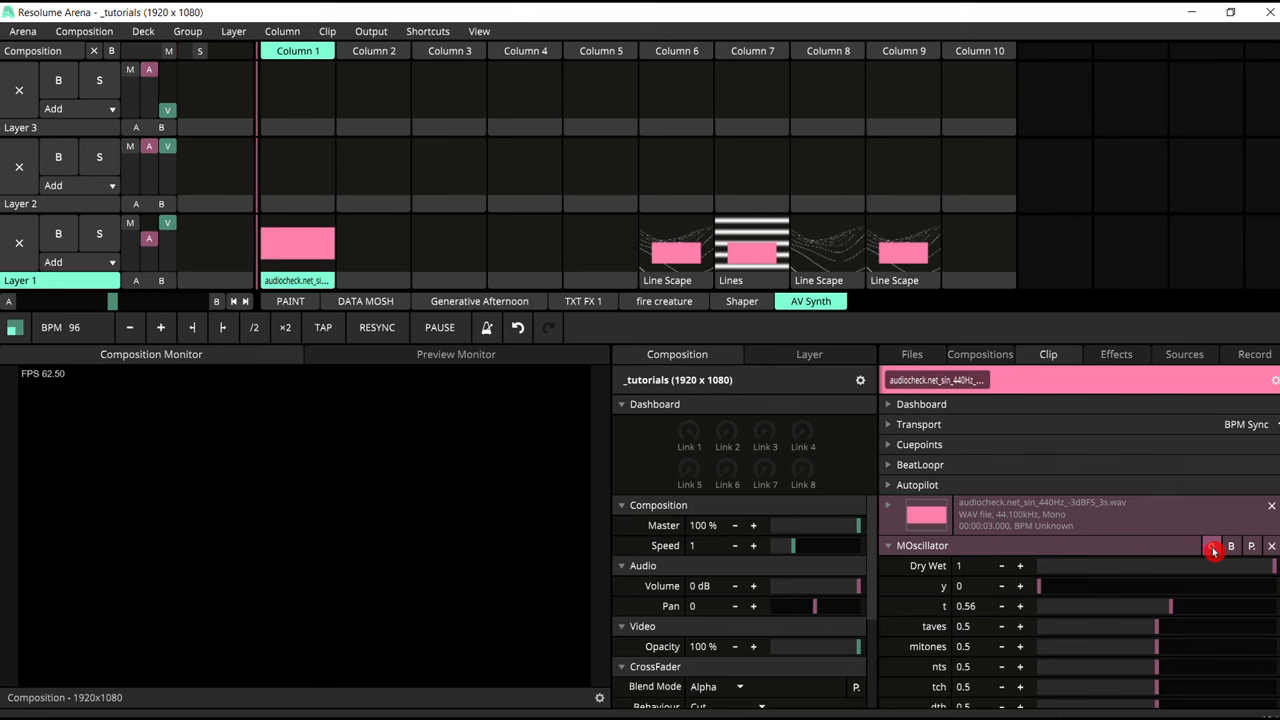
# Open MOscillator's plugin window with its gear icon, showing dry/wet, pitch and sine shape.
pyautogui.click(1213, 547)
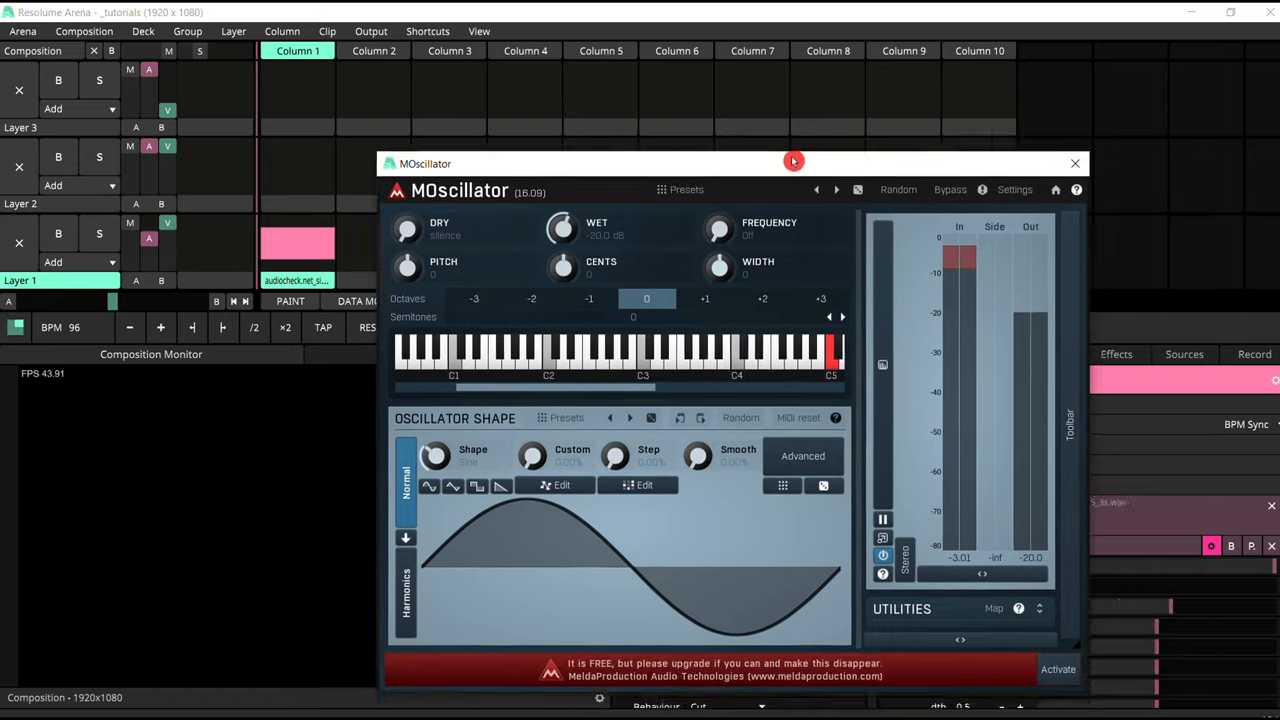
# Move the MOscillator window left and nudge its Dry knob up to about -52.9 dB.
pyautogui.moveTo(793, 161); pyautogui.dragTo(640, 97)
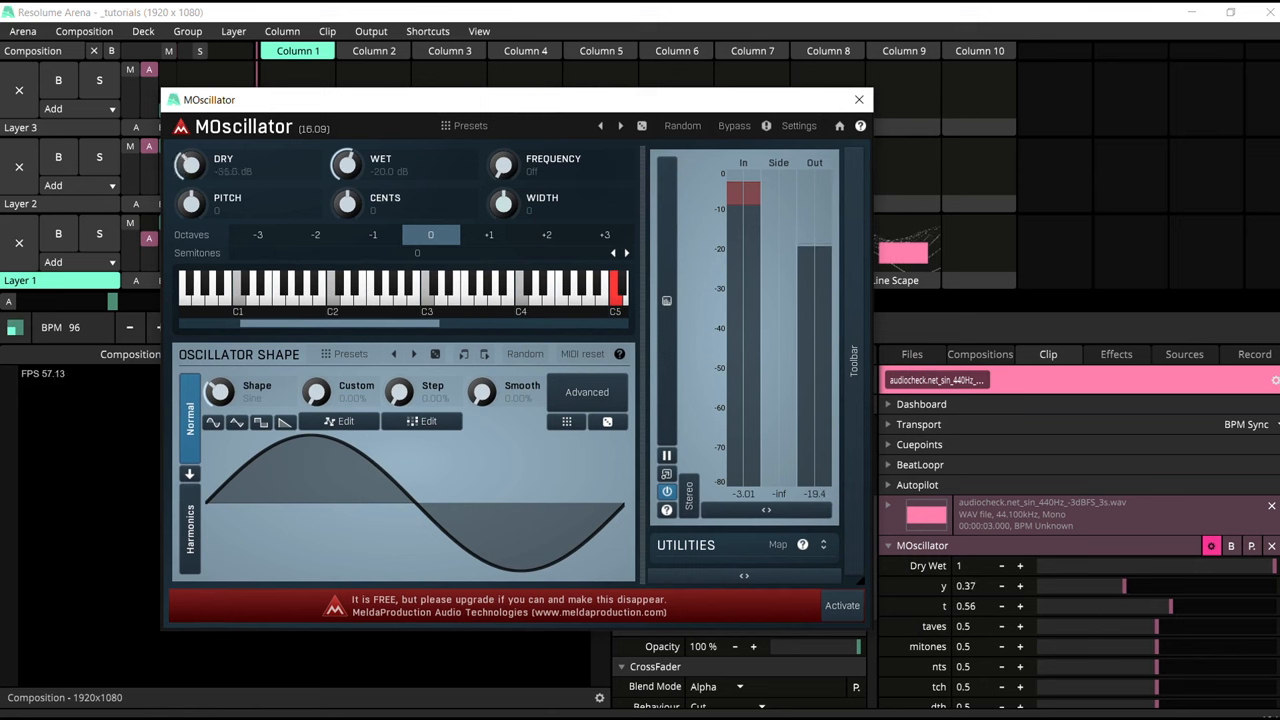
pyautogui.moveTo(190, 165); pyautogui.dragTo(195, 155)
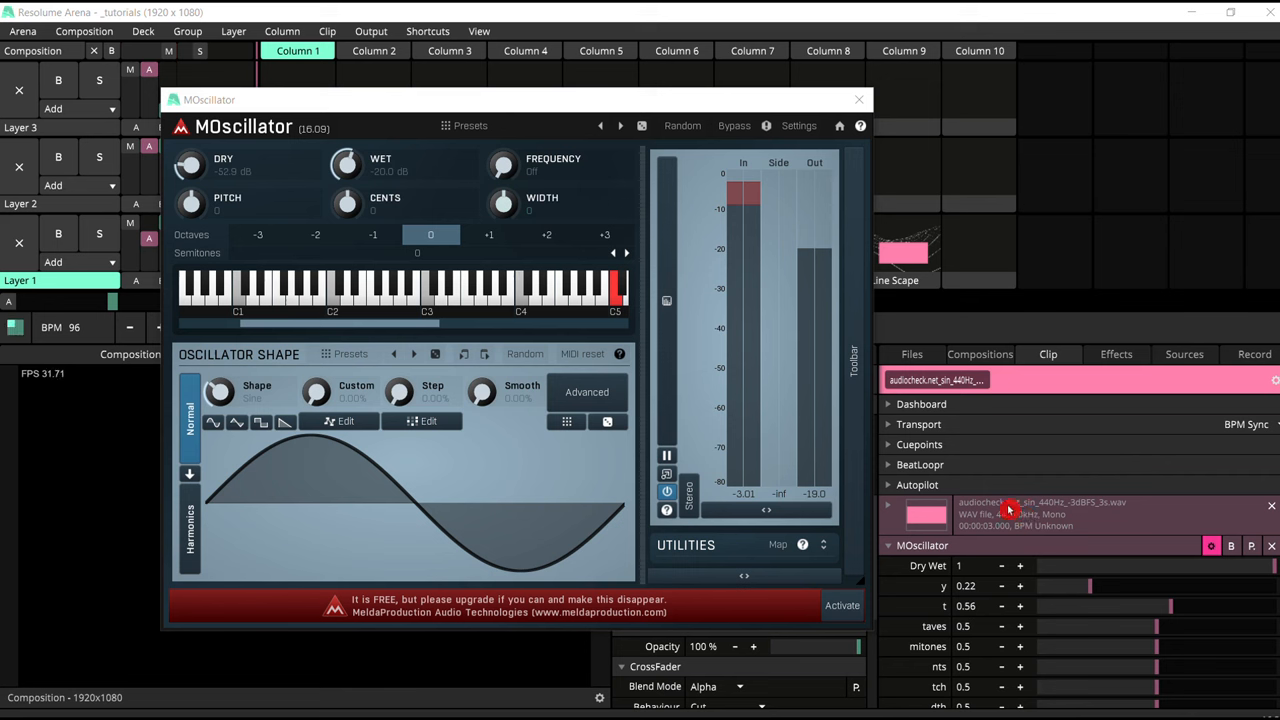
pyautogui.scroll(-3)
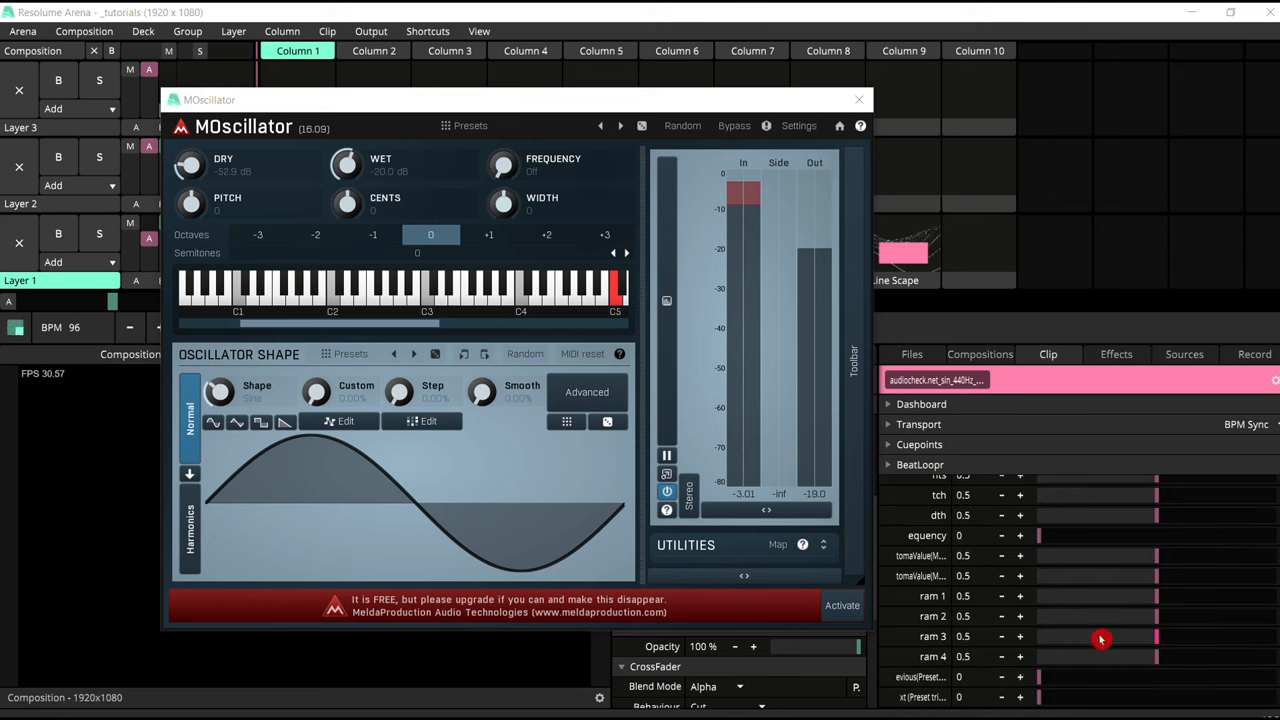
pyautogui.moveTo(1148, 567)
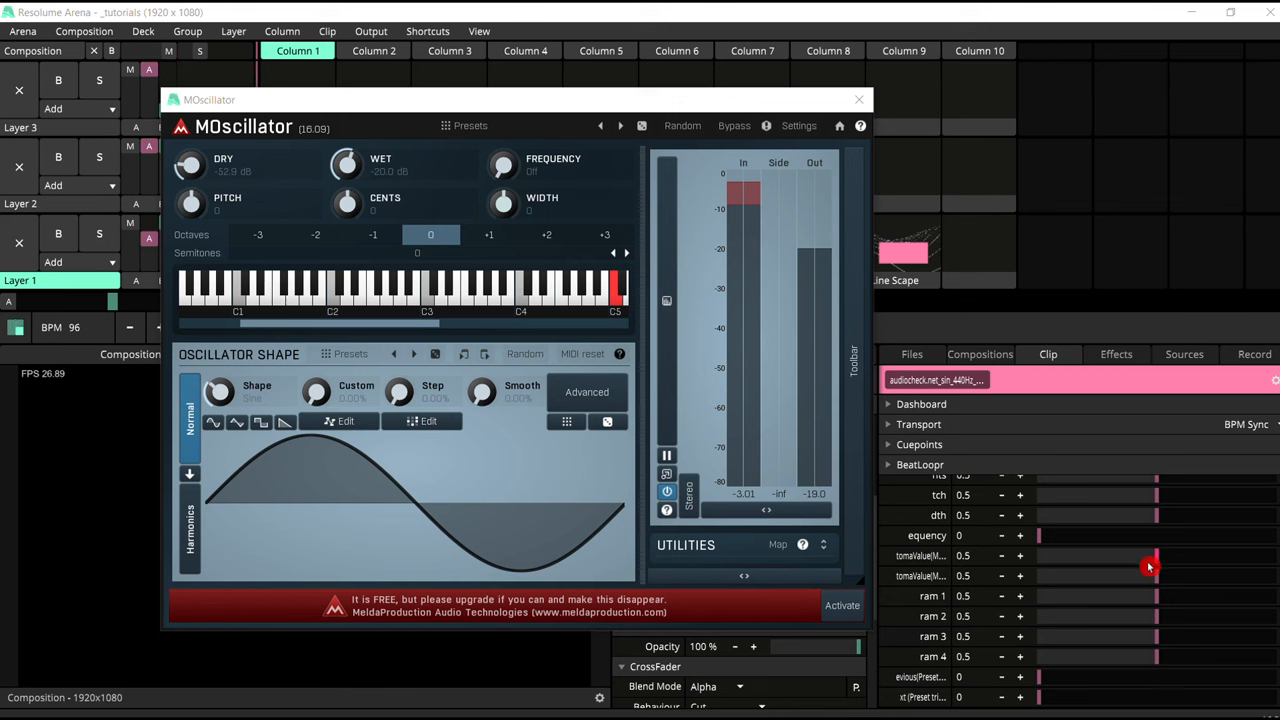
pyautogui.moveTo(1158, 517)
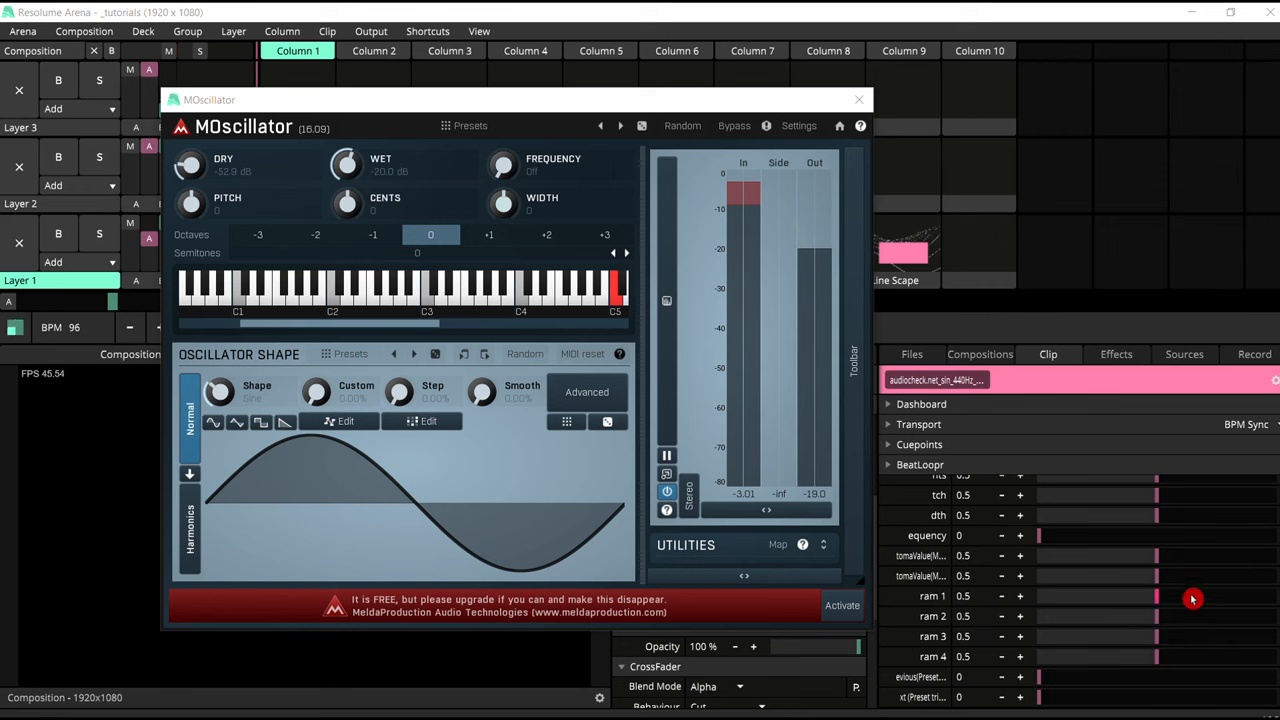
# Review the MOscillator parameters (dry 0, wet 0.99) and close the plugin window.
pyautogui.scroll(-3)
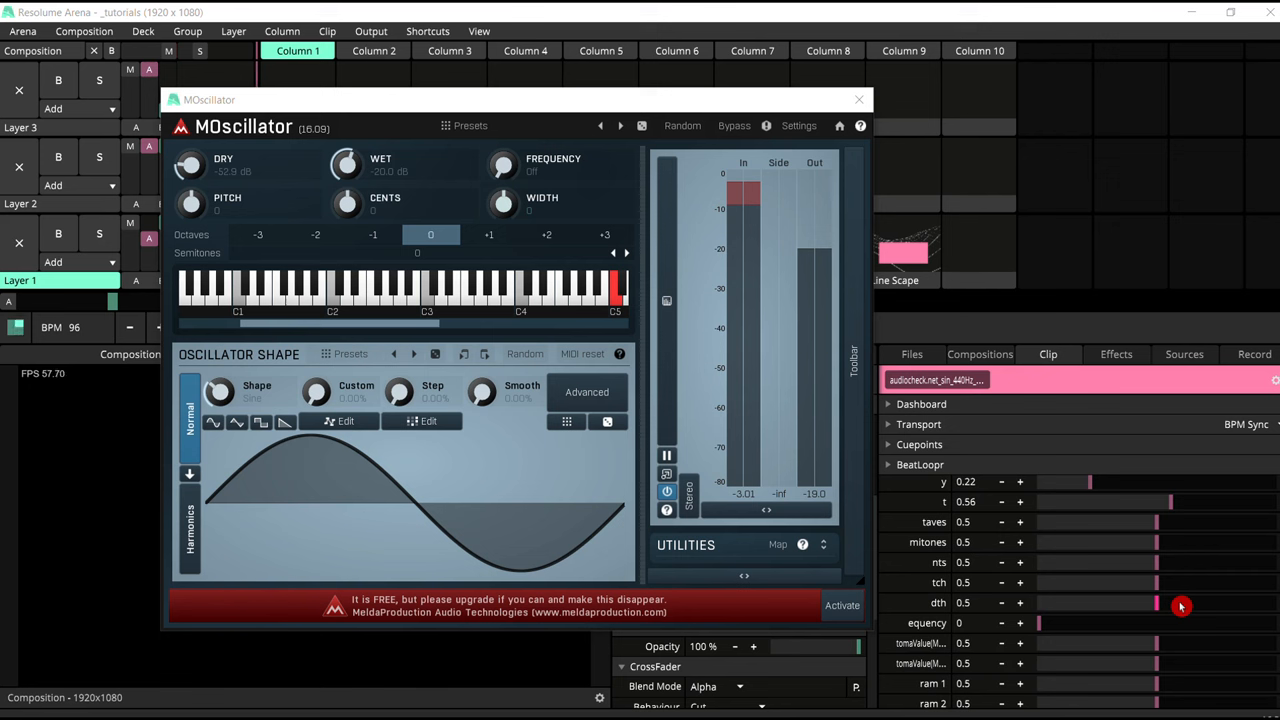
pyautogui.scroll(-3)
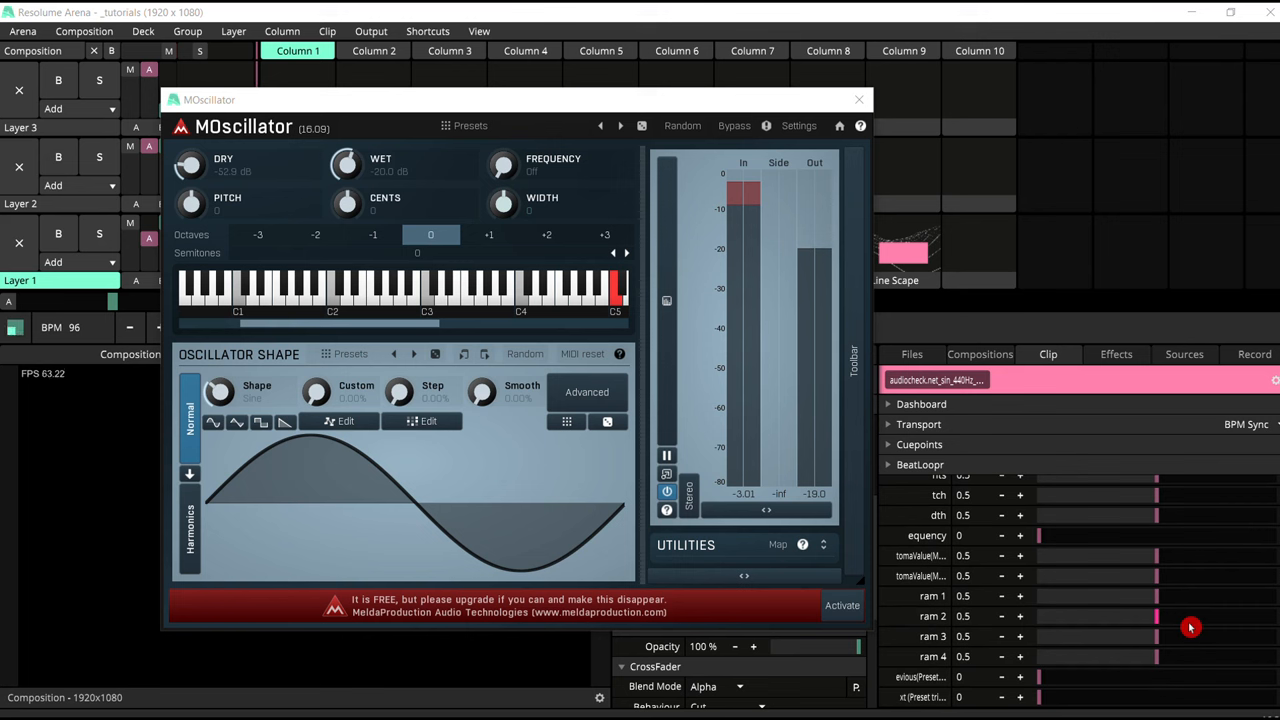
pyautogui.click(858, 99)
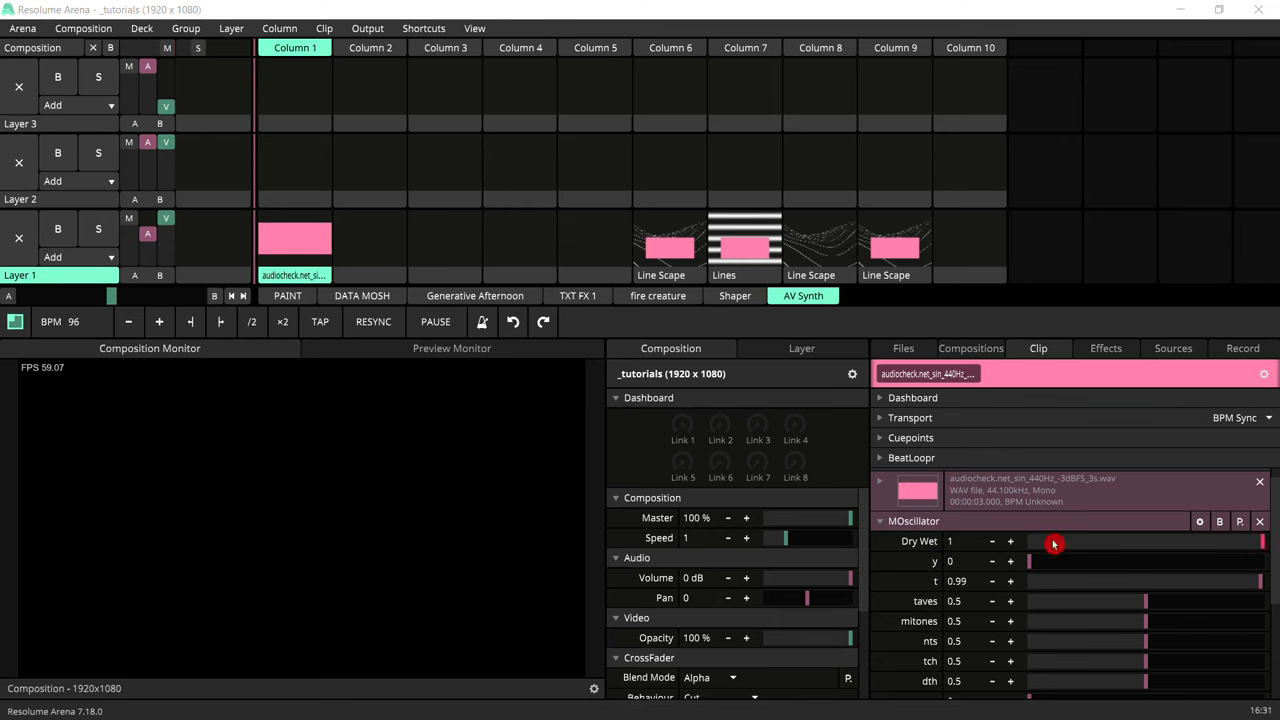
# Reopen the MOscillator editor, now reading dry at silence and wet at -0.21 dB.
pyautogui.click(1199, 521)
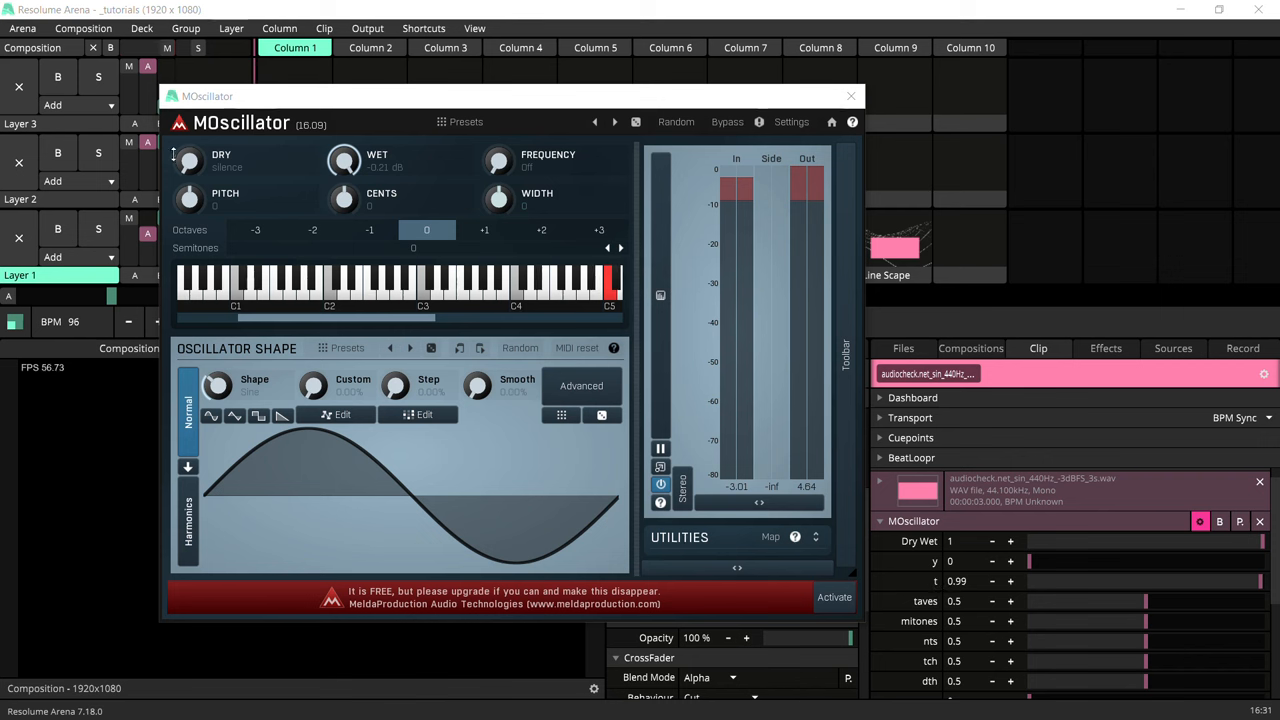
pyautogui.moveTo(232, 164)
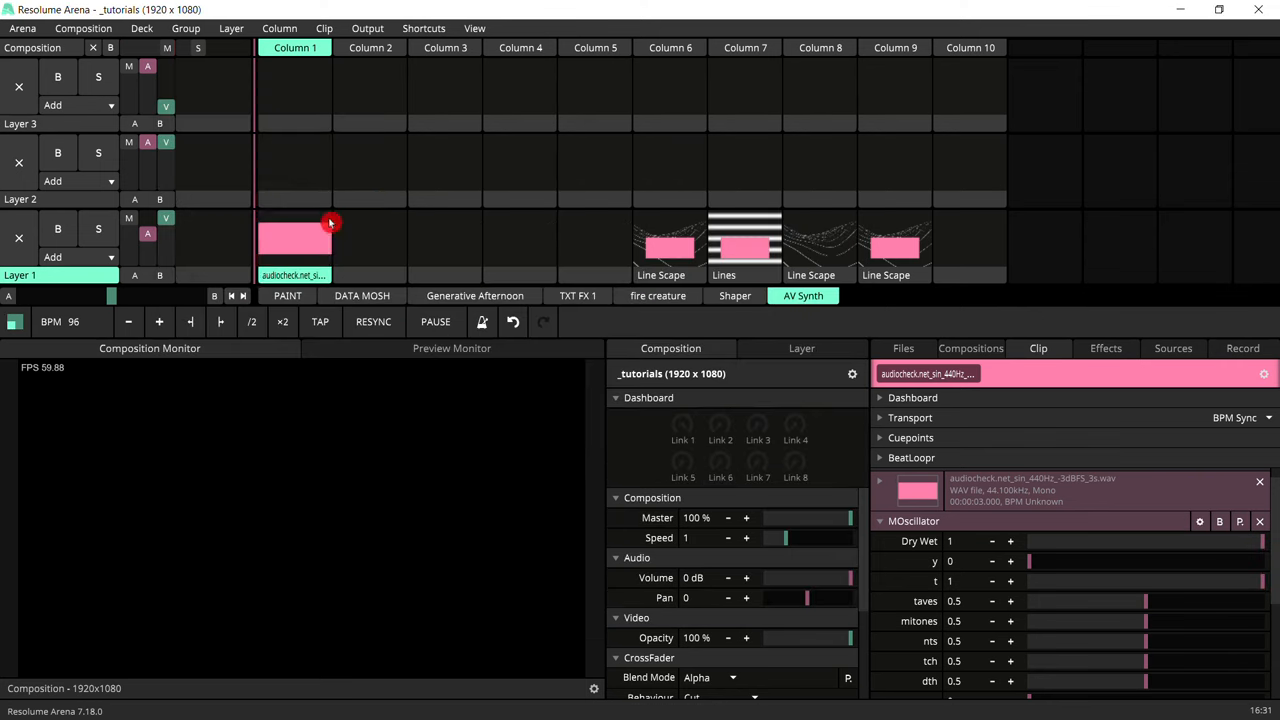
# Experiment with the MOscillator octave parameter, then set the pitch slider to 0.3.
pyautogui.click(293, 248)
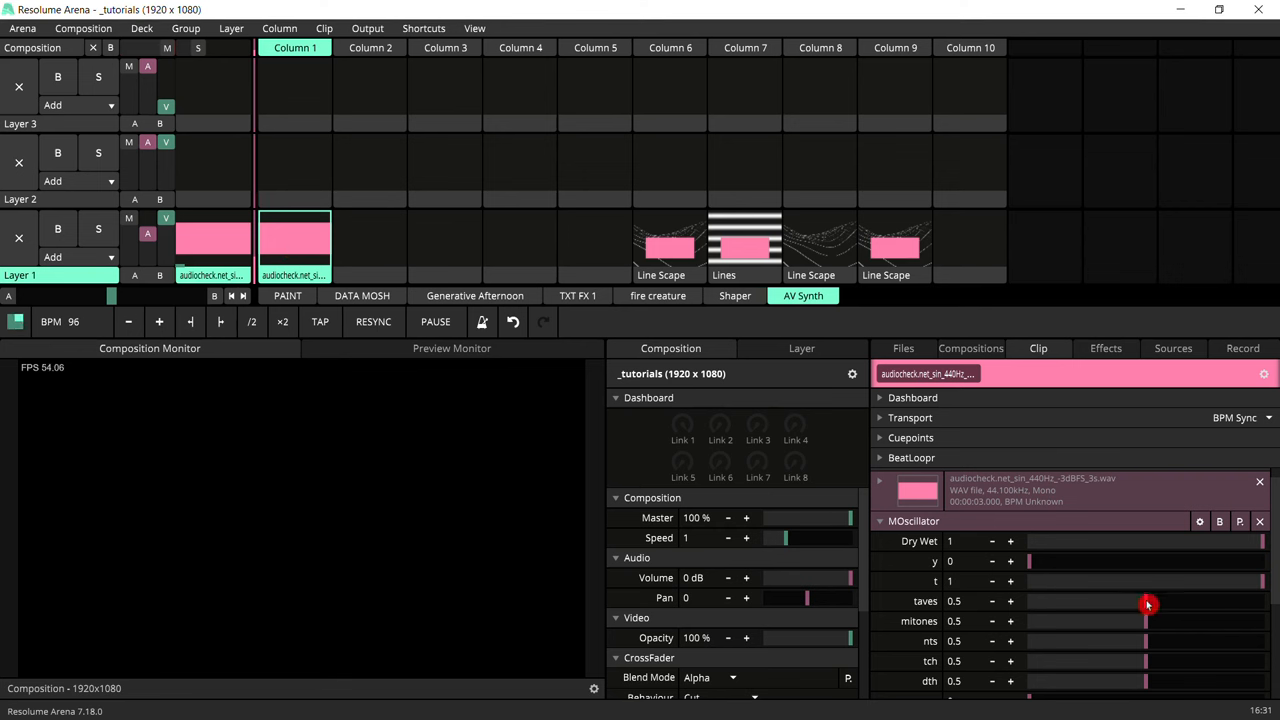
pyautogui.moveTo(1146, 601); pyautogui.dragTo(1120, 601)
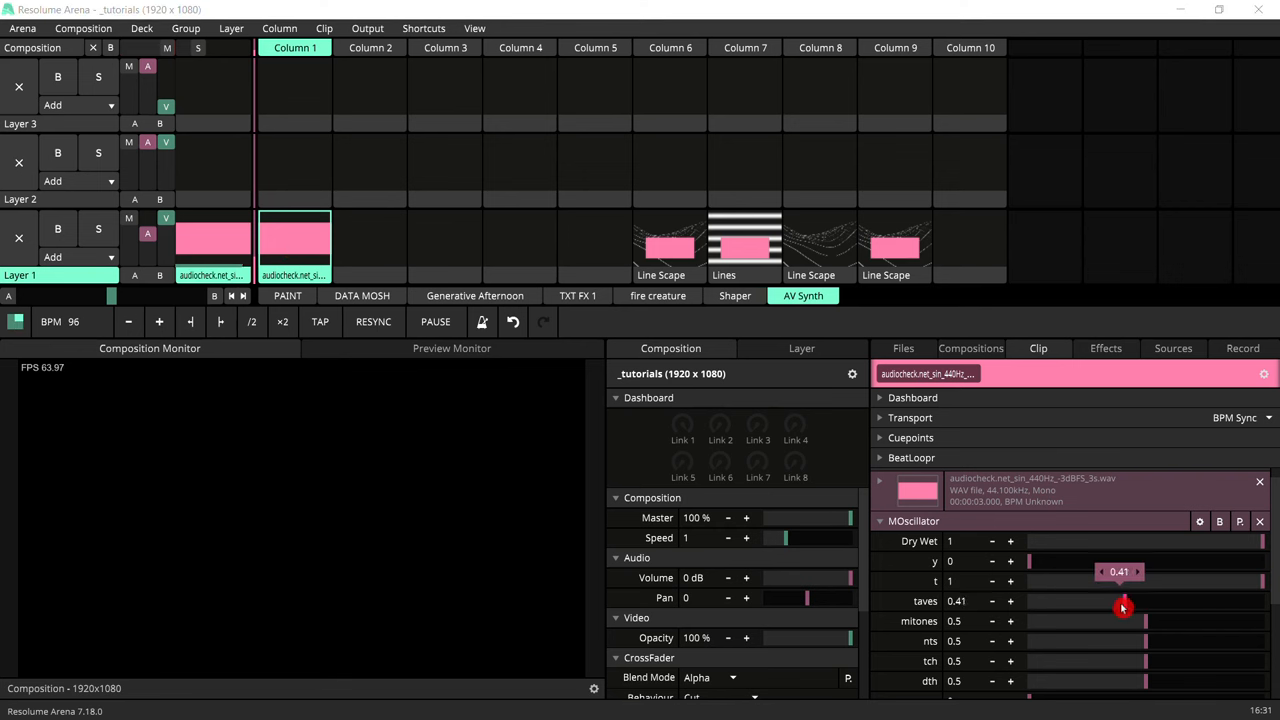
pyautogui.moveTo(1123, 607); pyautogui.dragTo(1158, 607)
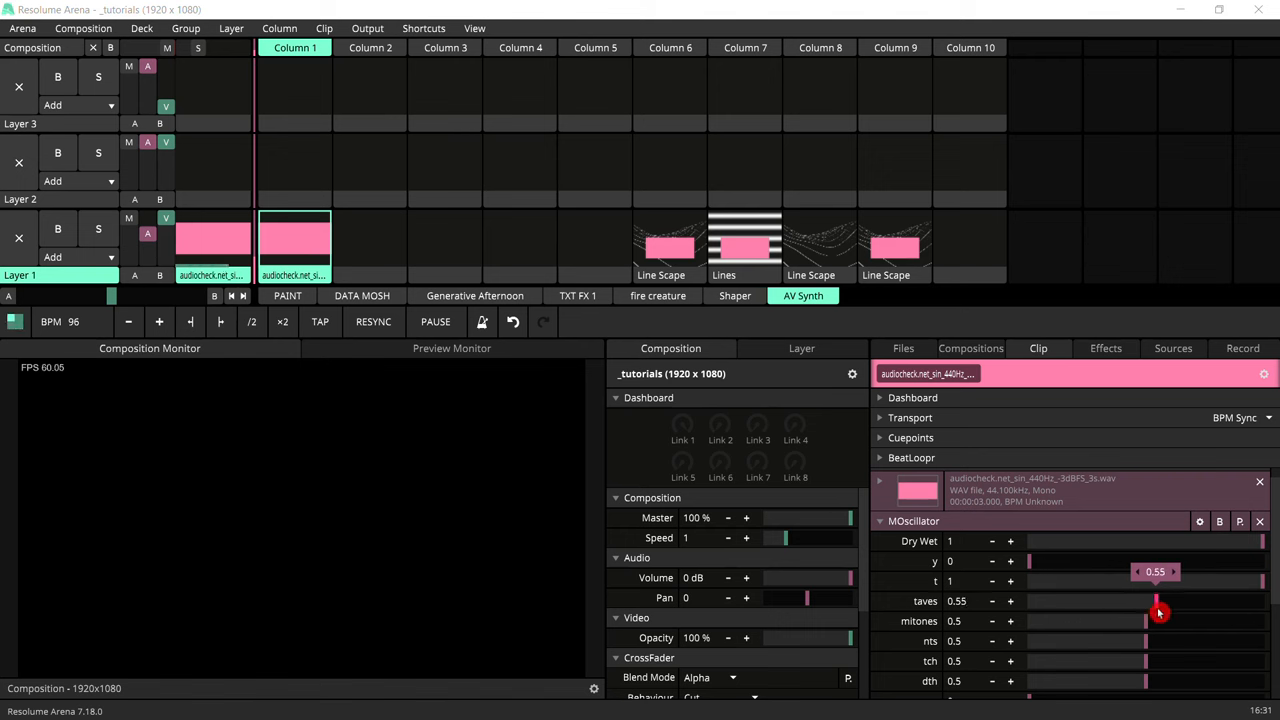
pyautogui.moveTo(1158, 603); pyautogui.dragTo(1118, 603)
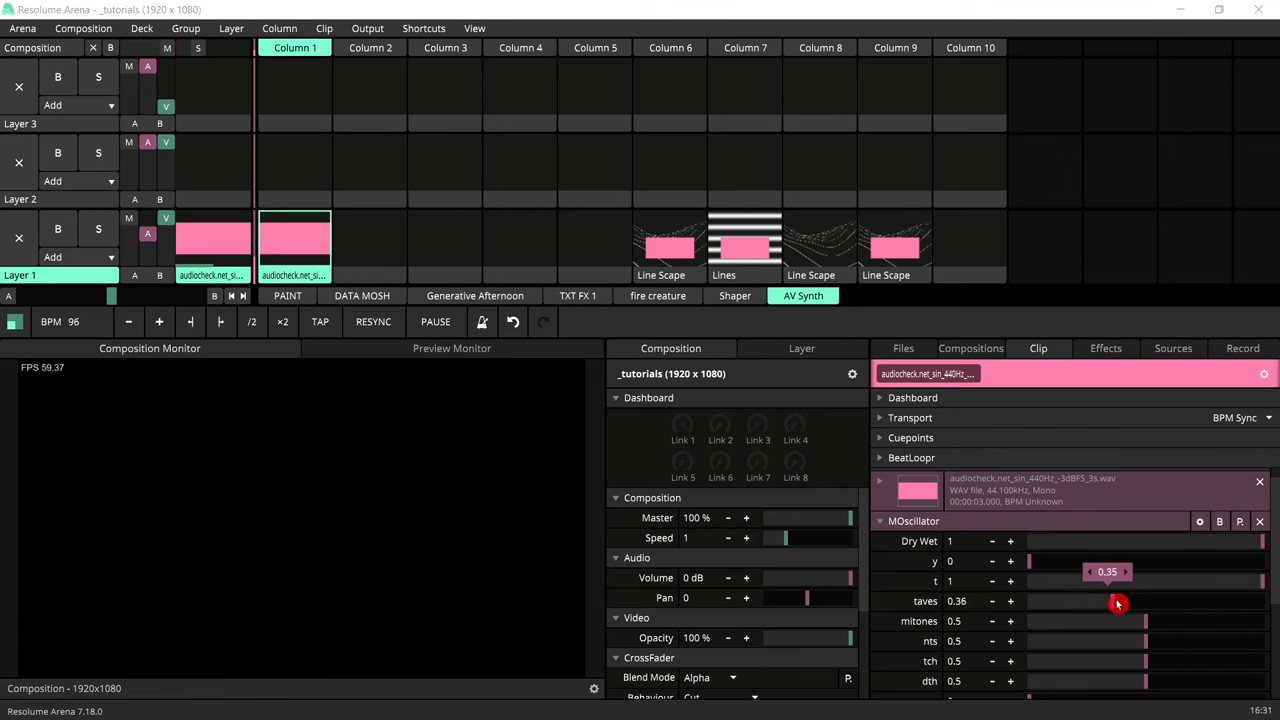
pyautogui.moveTo(1117, 601); pyautogui.dragTo(1185, 601)
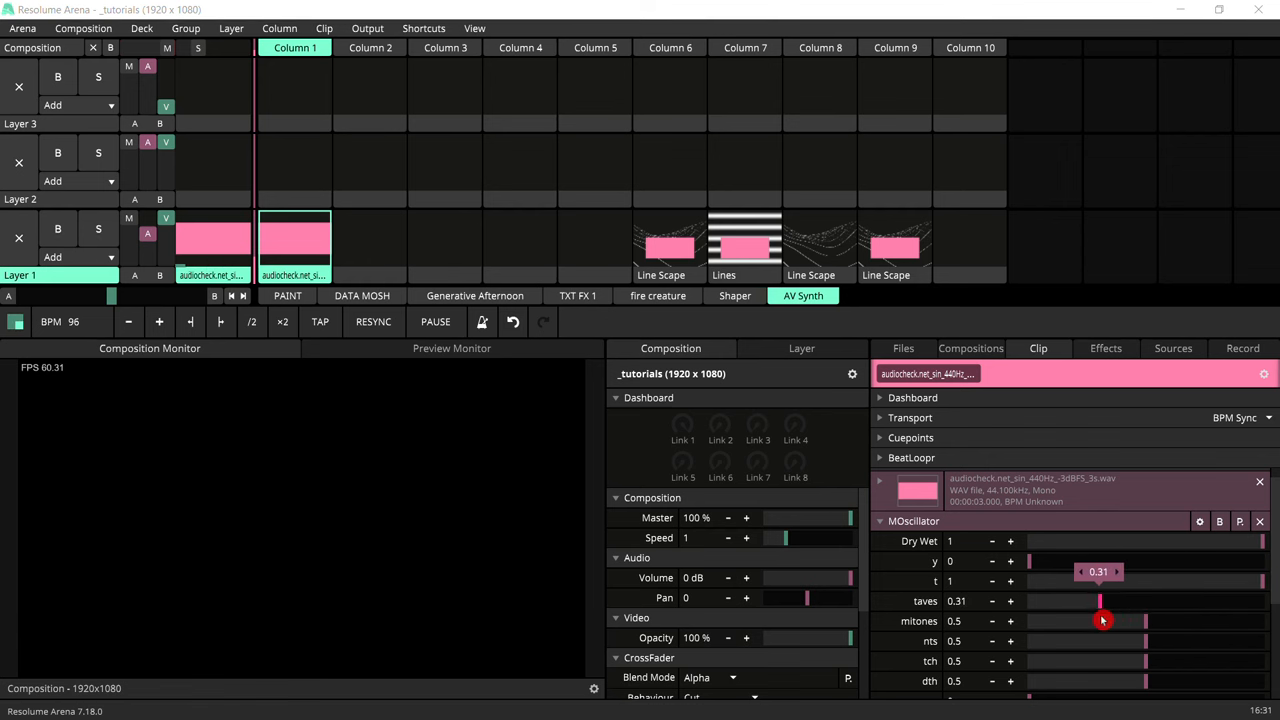
pyautogui.moveTo(1100, 601); pyautogui.dragTo(1135, 601)
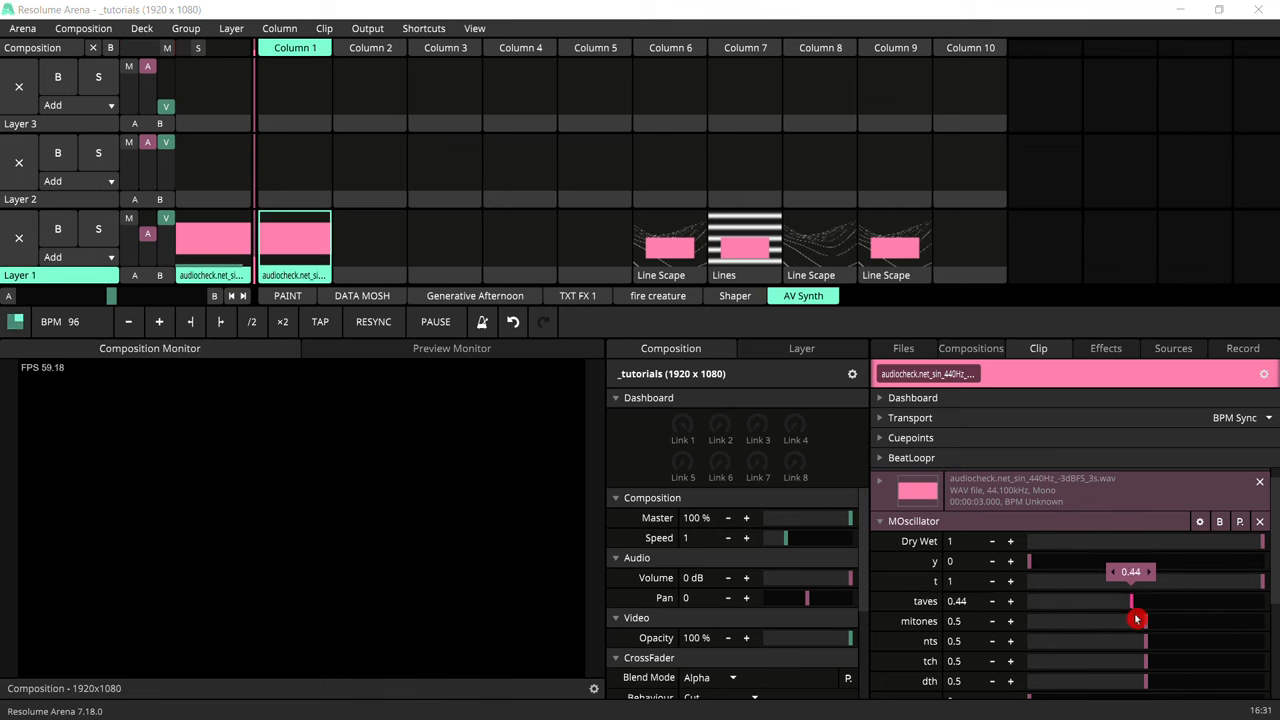
pyautogui.moveTo(1135, 601); pyautogui.dragTo(1110, 601)
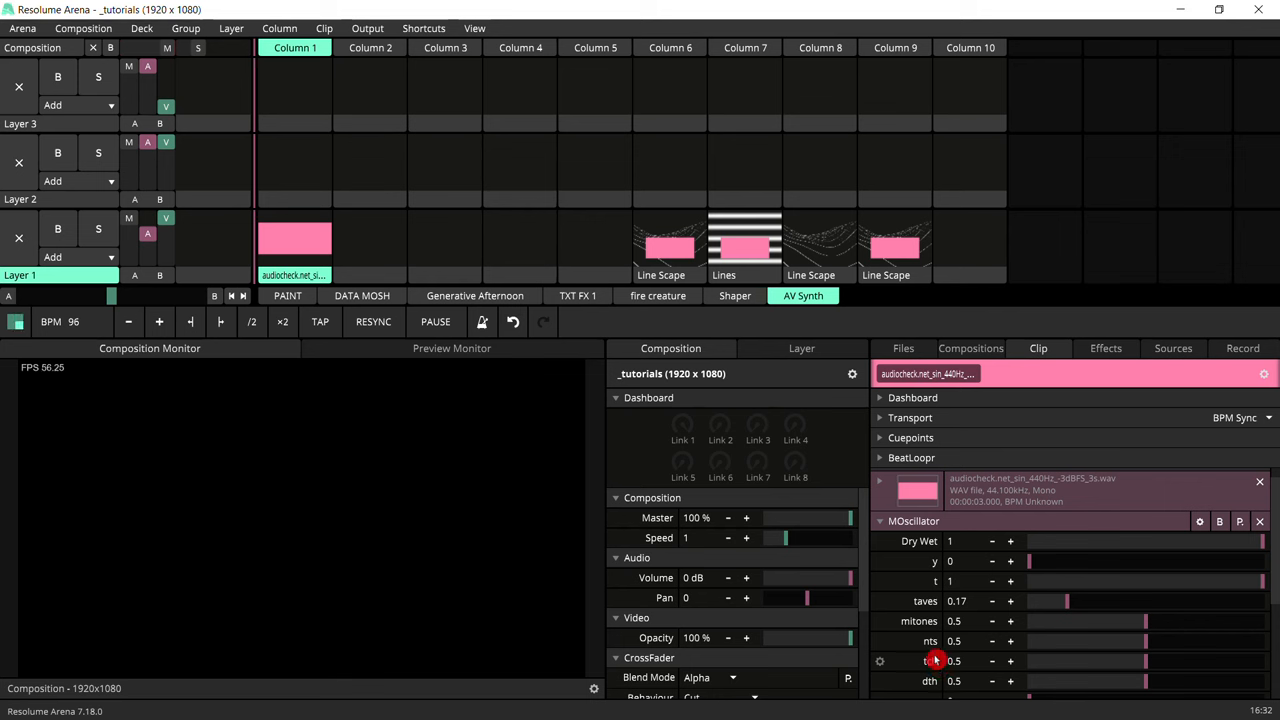
pyautogui.click(294, 238)
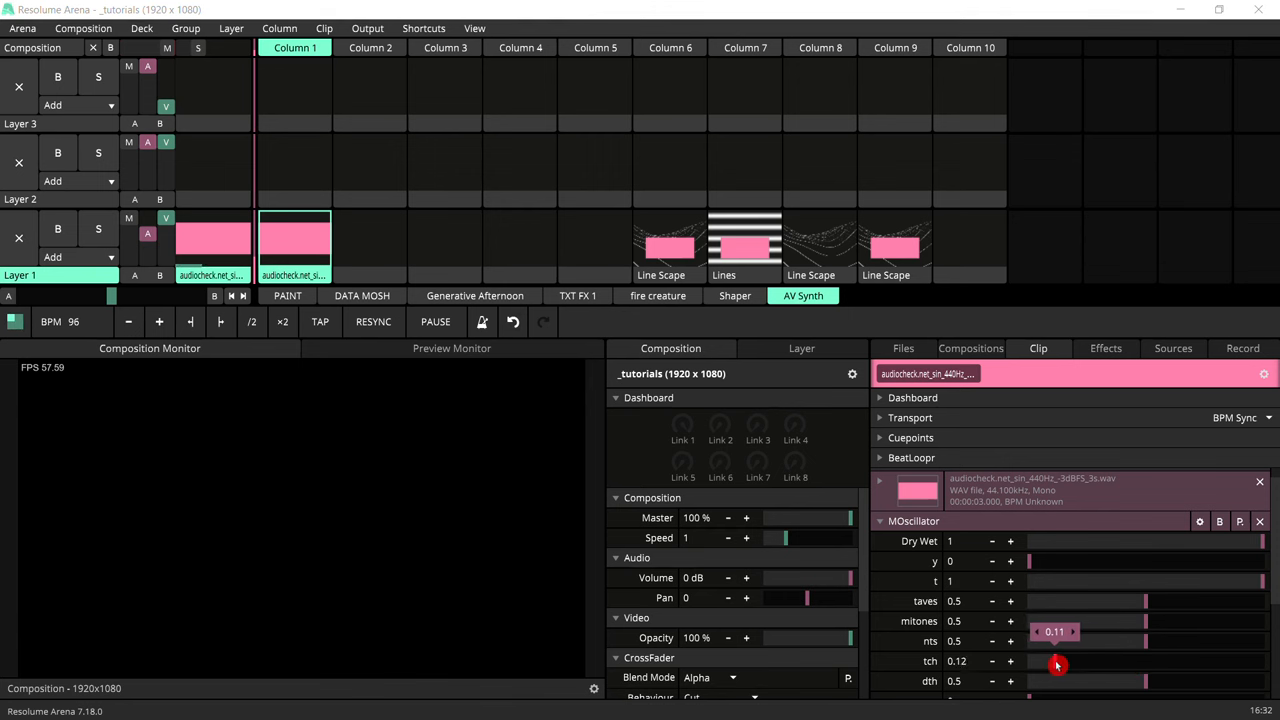
pyautogui.moveTo(1057, 663); pyautogui.dragTo(1149, 663)
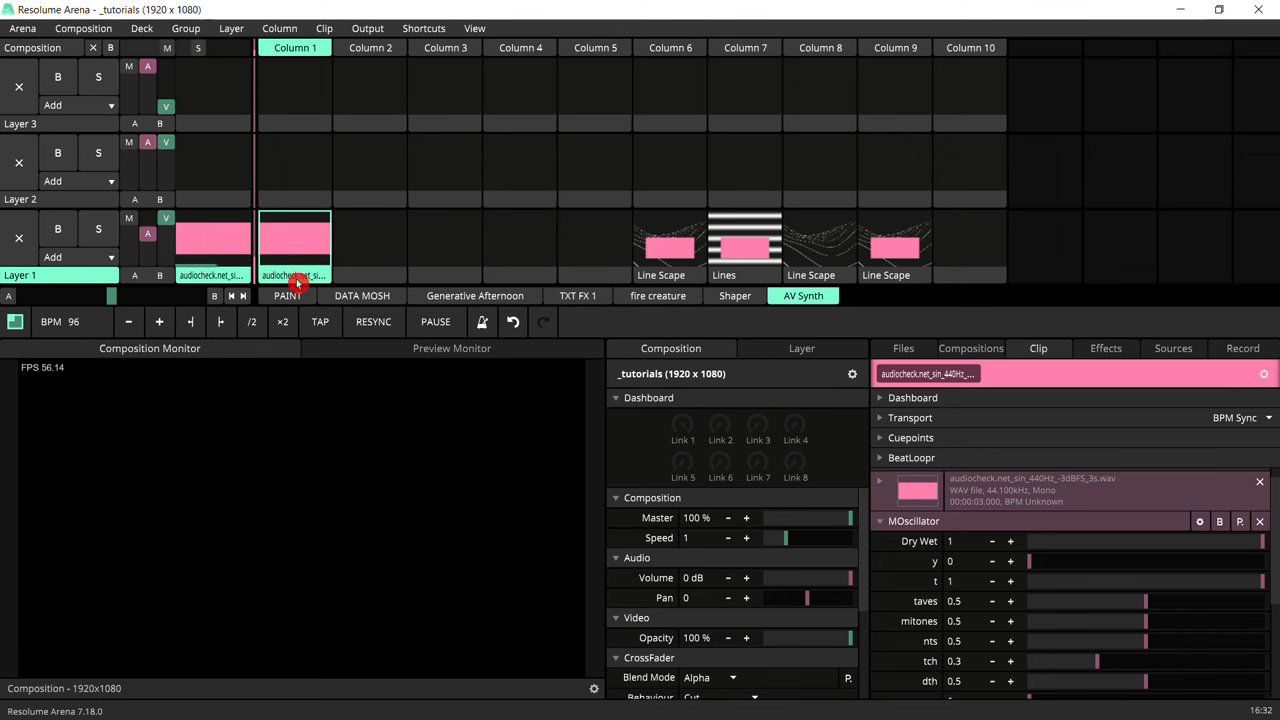
# Animate the MOscillator Pitch with an Envelope, a linear ramp over four beats.
pyautogui.click(878, 663)
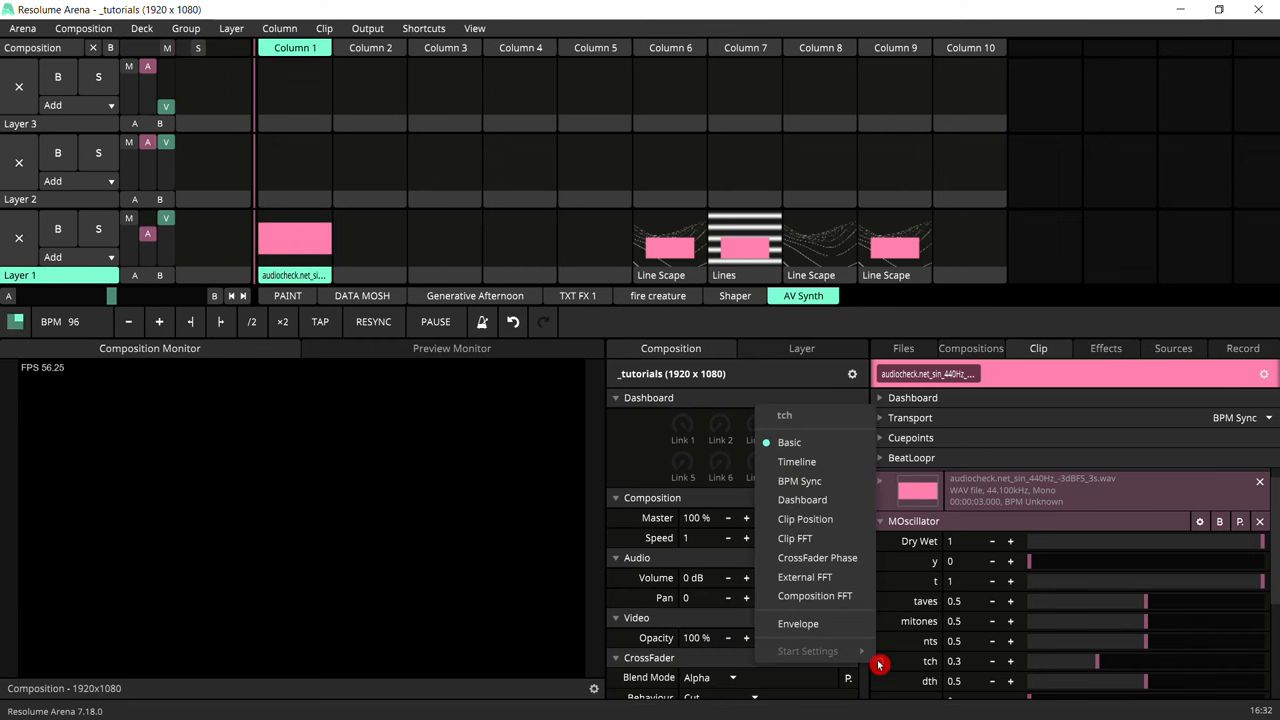
pyautogui.click(799, 481)
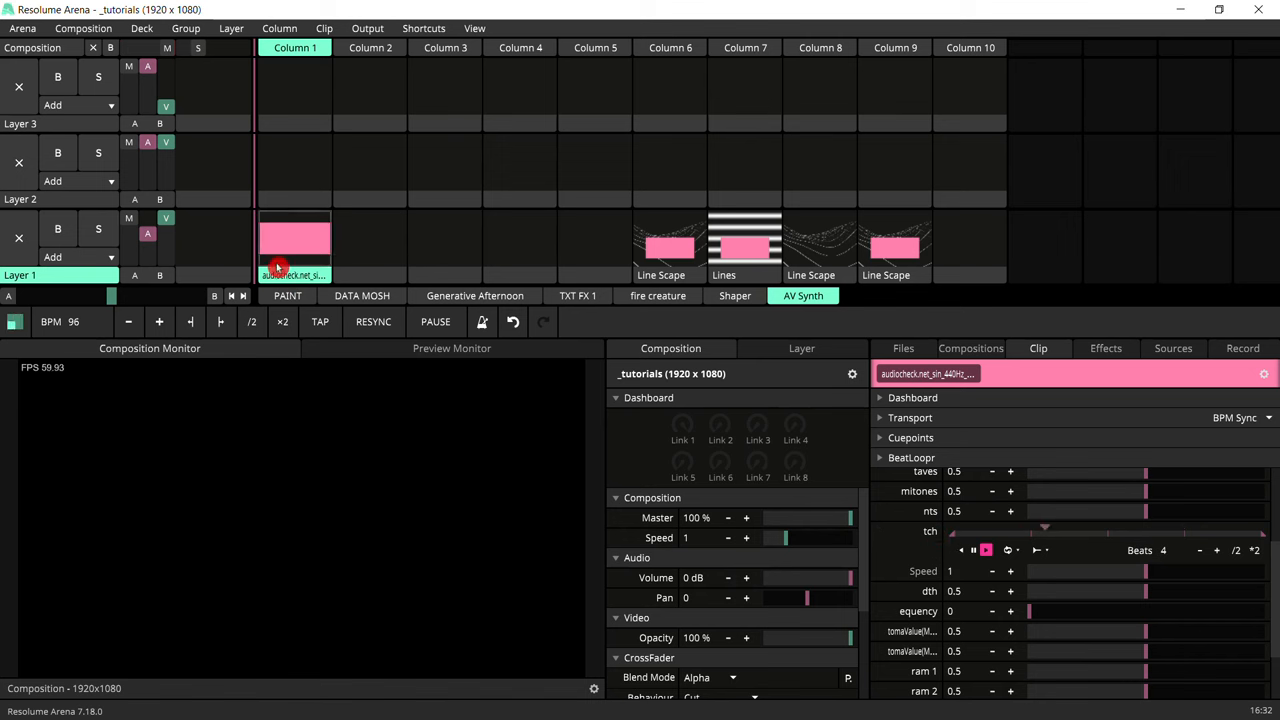
pyautogui.click(308, 247)
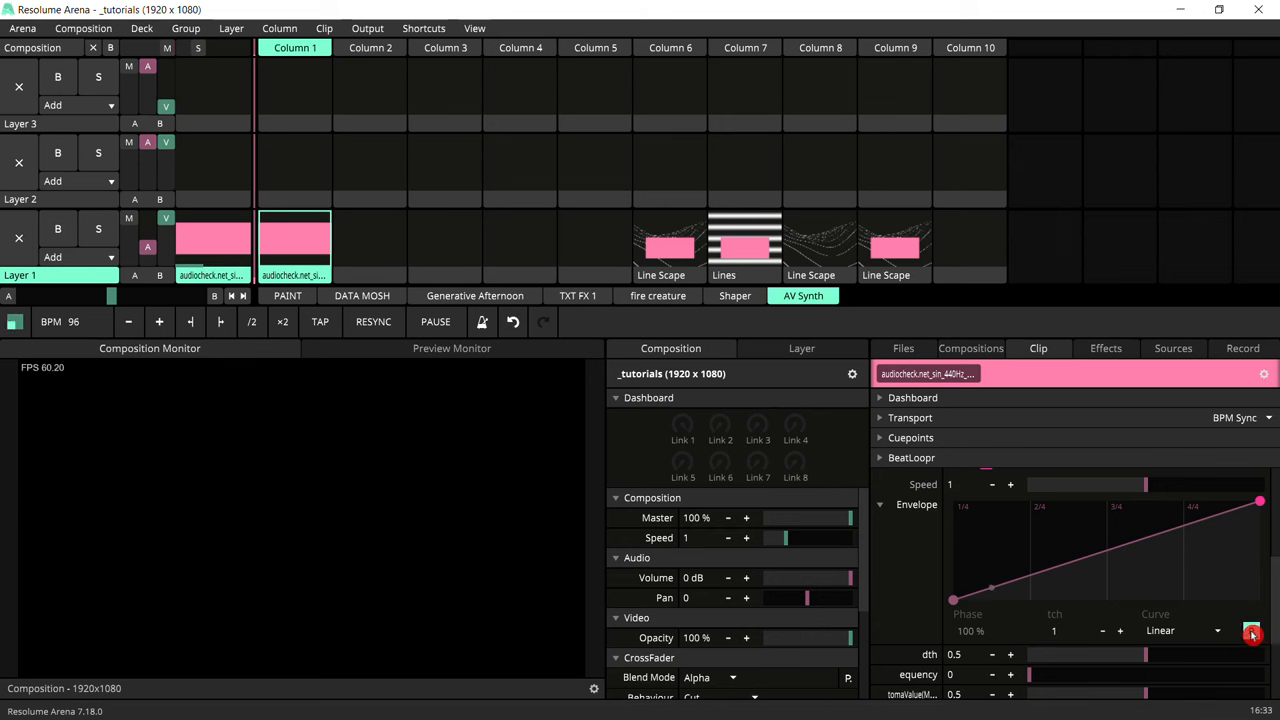
# Load the Tutorial tune envelope preset and reset Beats to 4 using /2 and *2.
pyautogui.click(1252, 635)
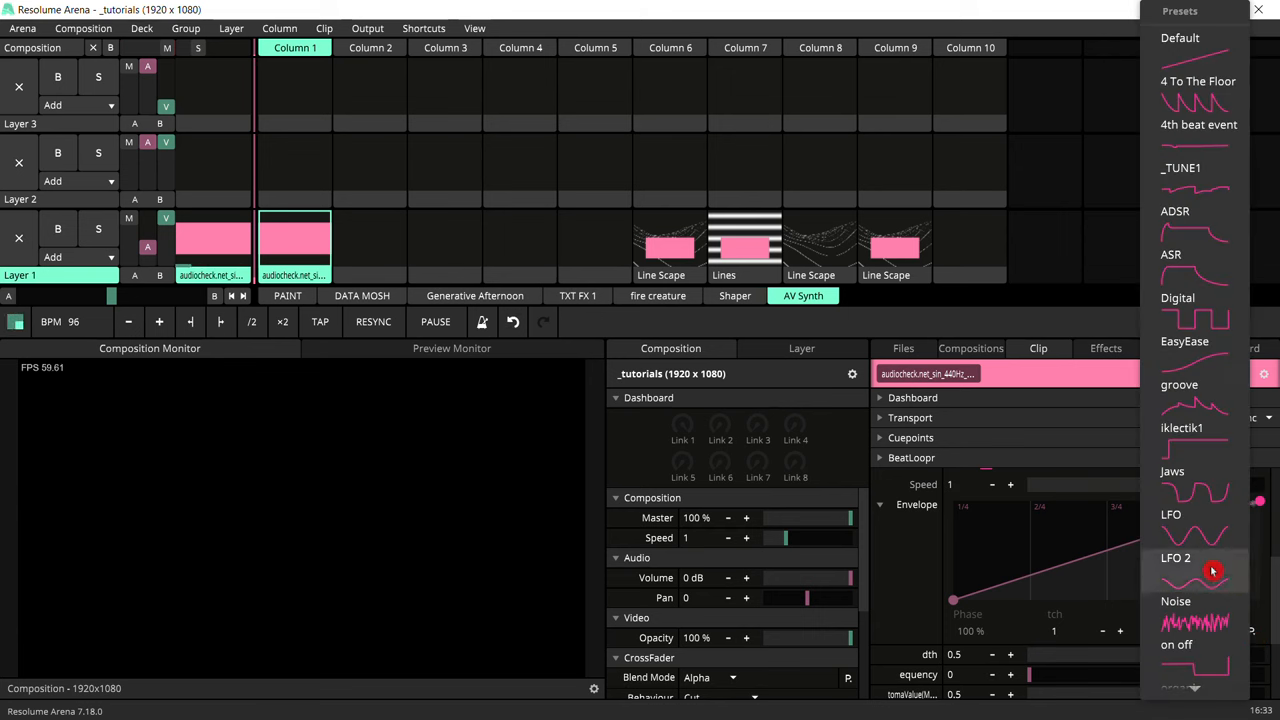
pyautogui.scroll(-3)
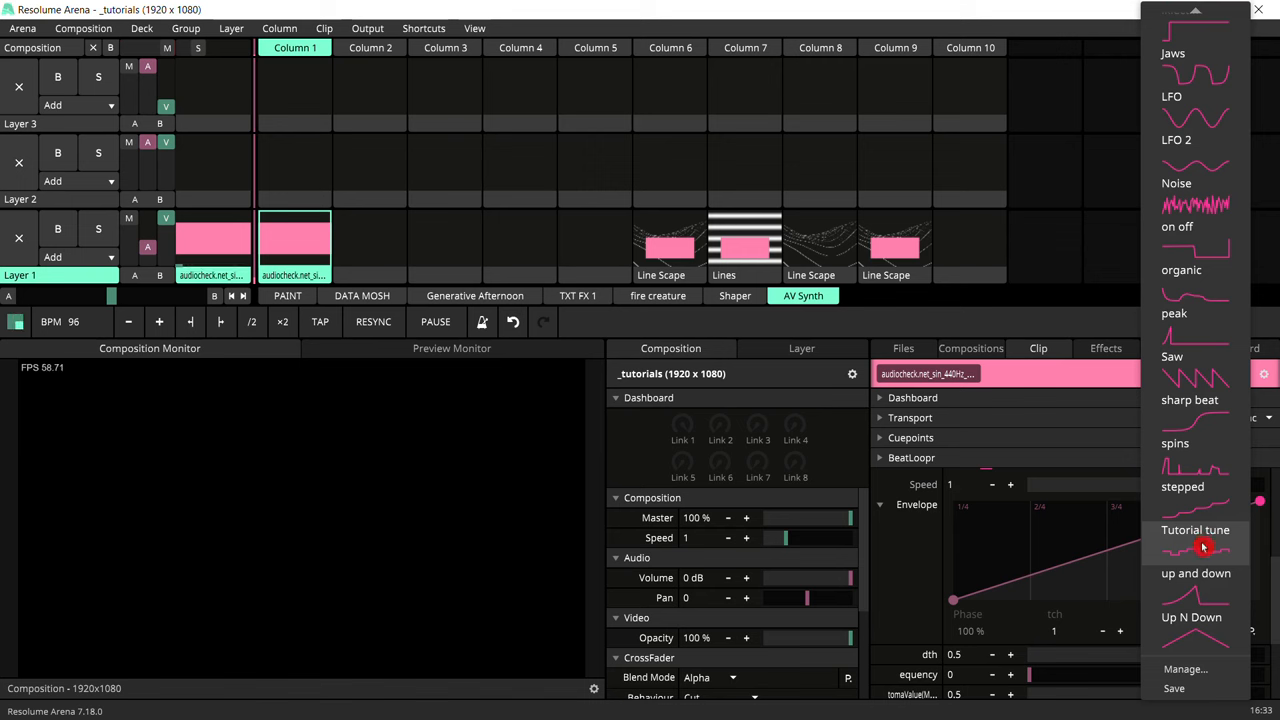
pyautogui.click(1195, 529)
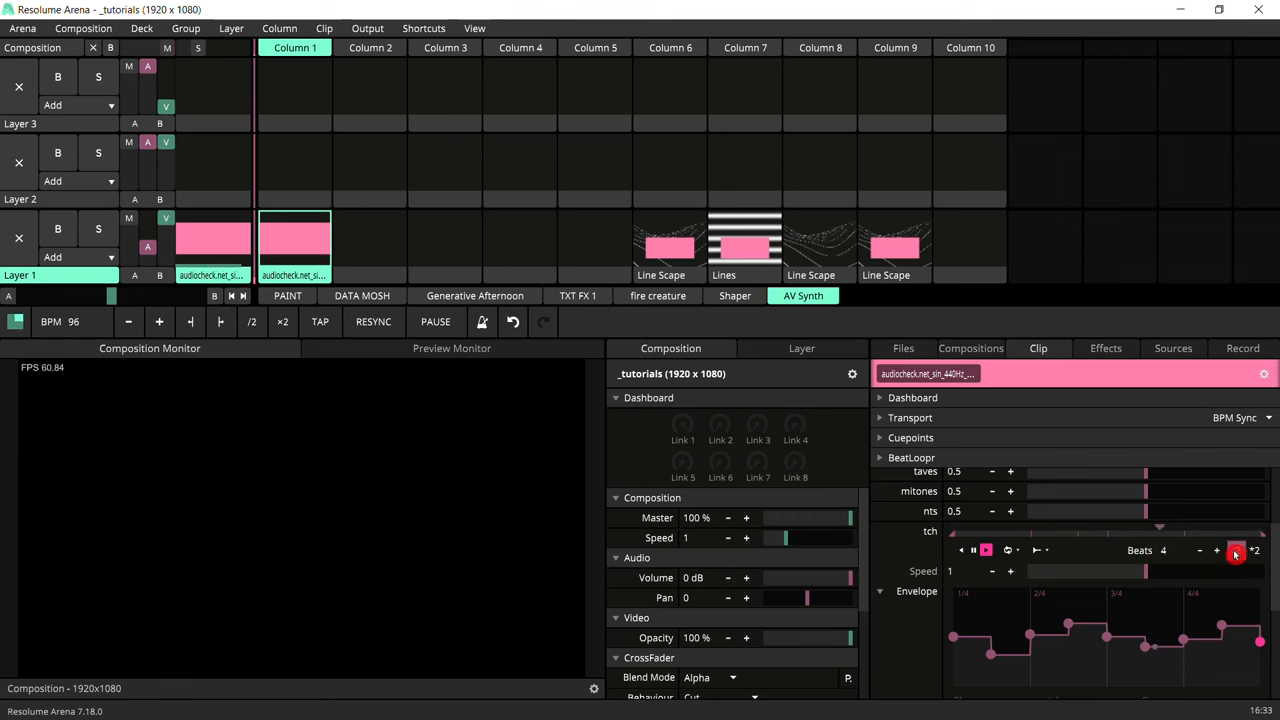
pyautogui.click(1199, 550)
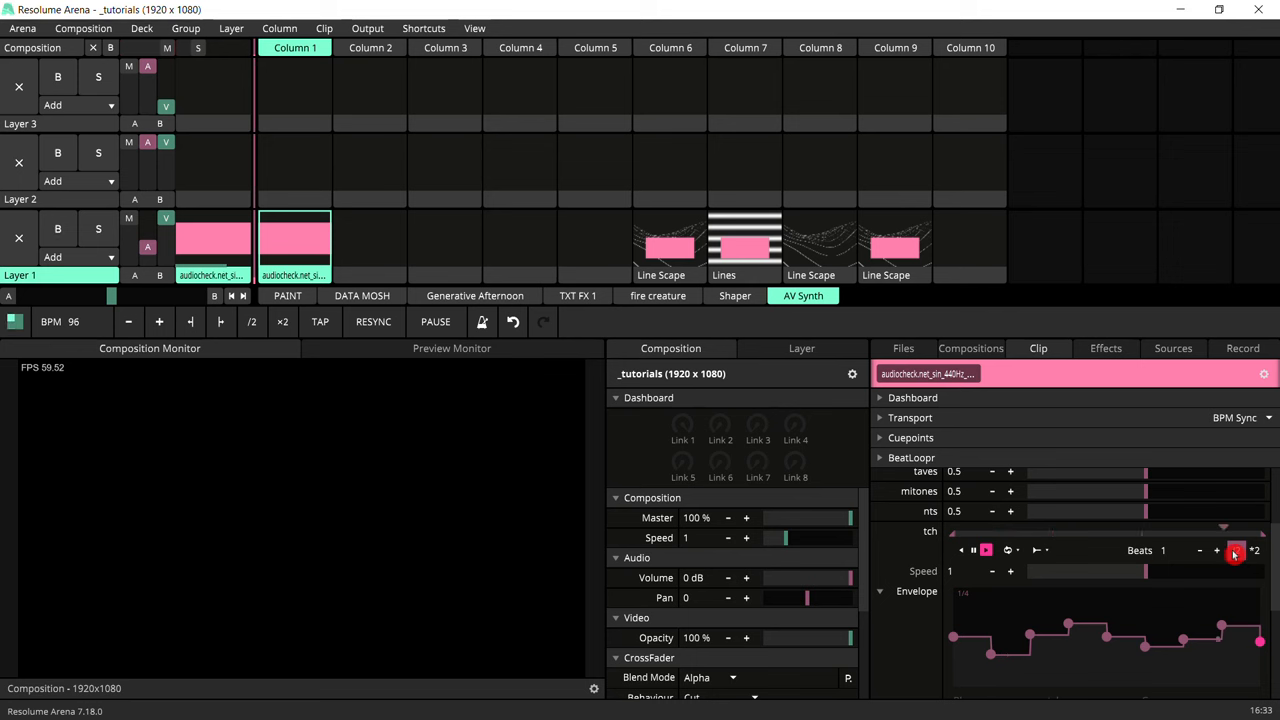
pyautogui.click(1217, 550)
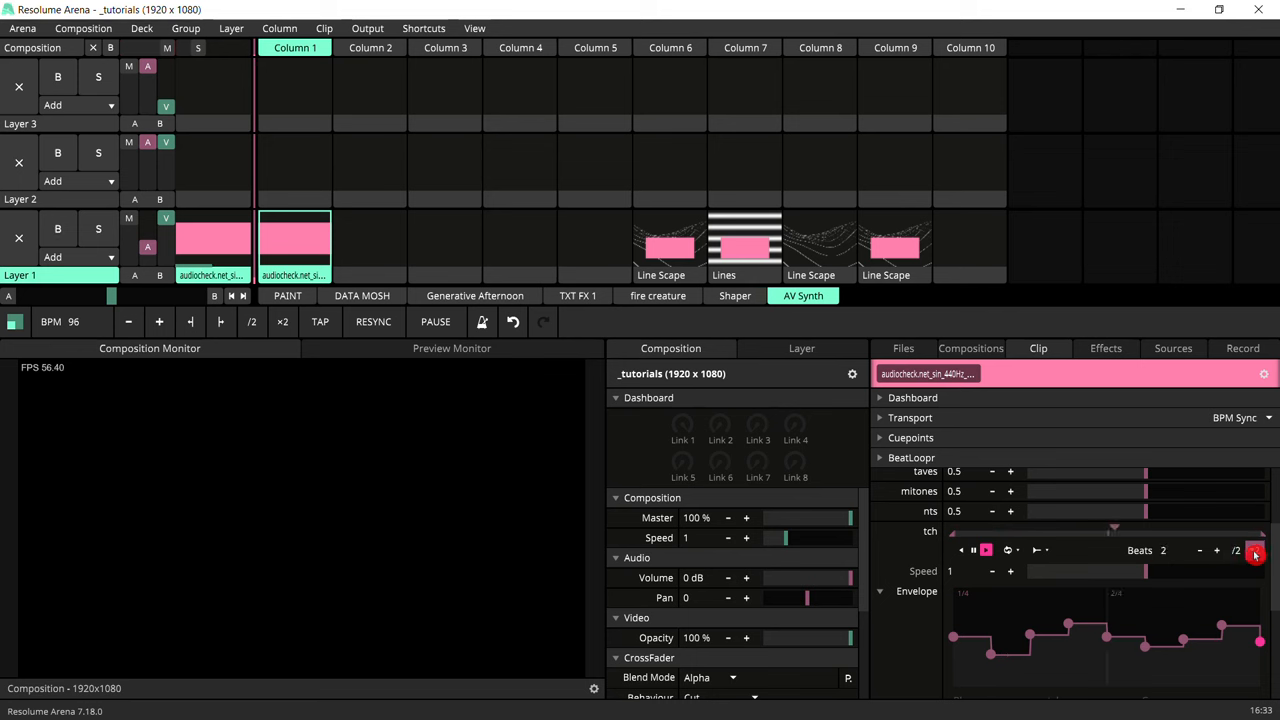
pyautogui.click(1217, 550)
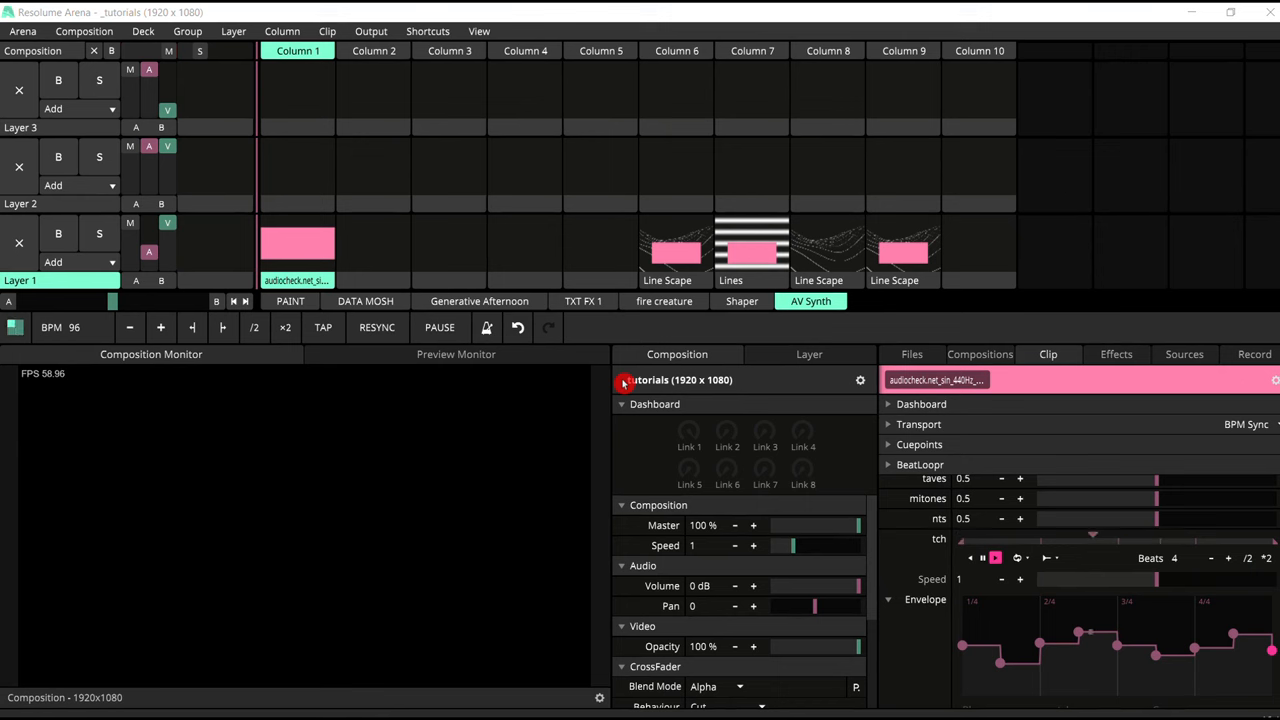
pyautogui.moveTo(960, 358)
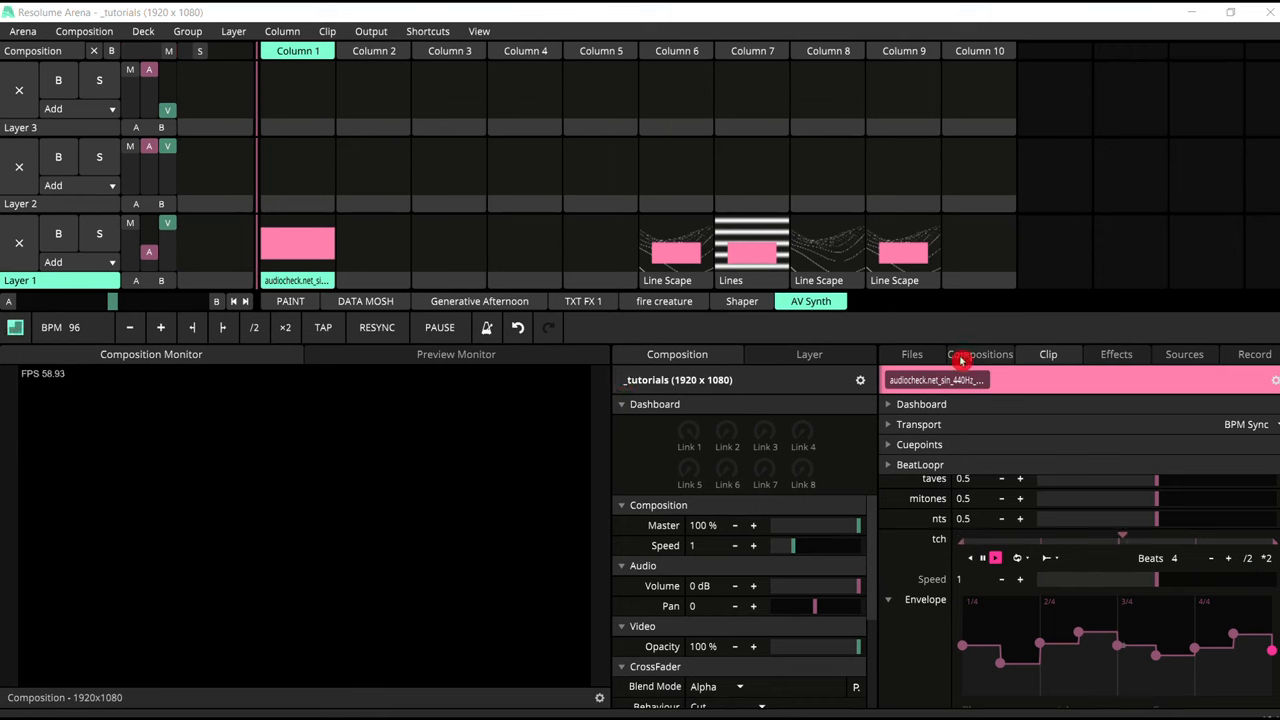
pyautogui.moveTo(1184, 354)
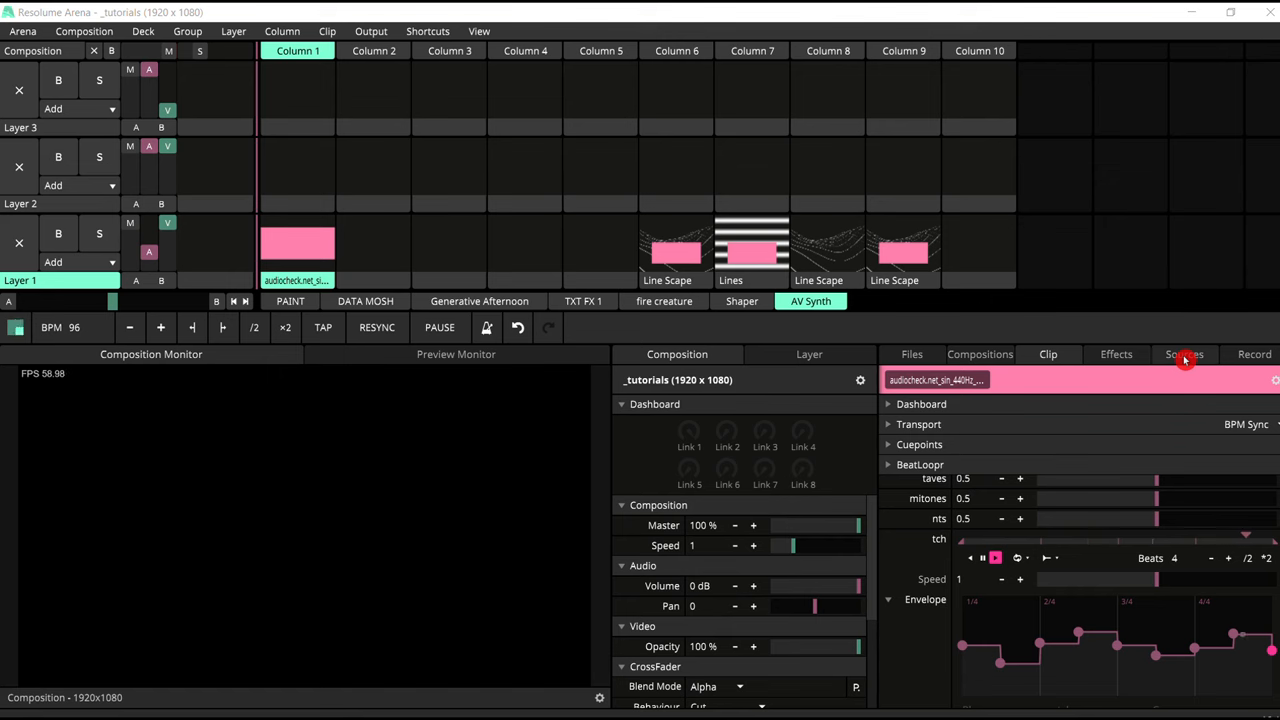
# Place the Line Scape generator from Sources onto the Column 1 clip slot.
pyautogui.click(1184, 354)
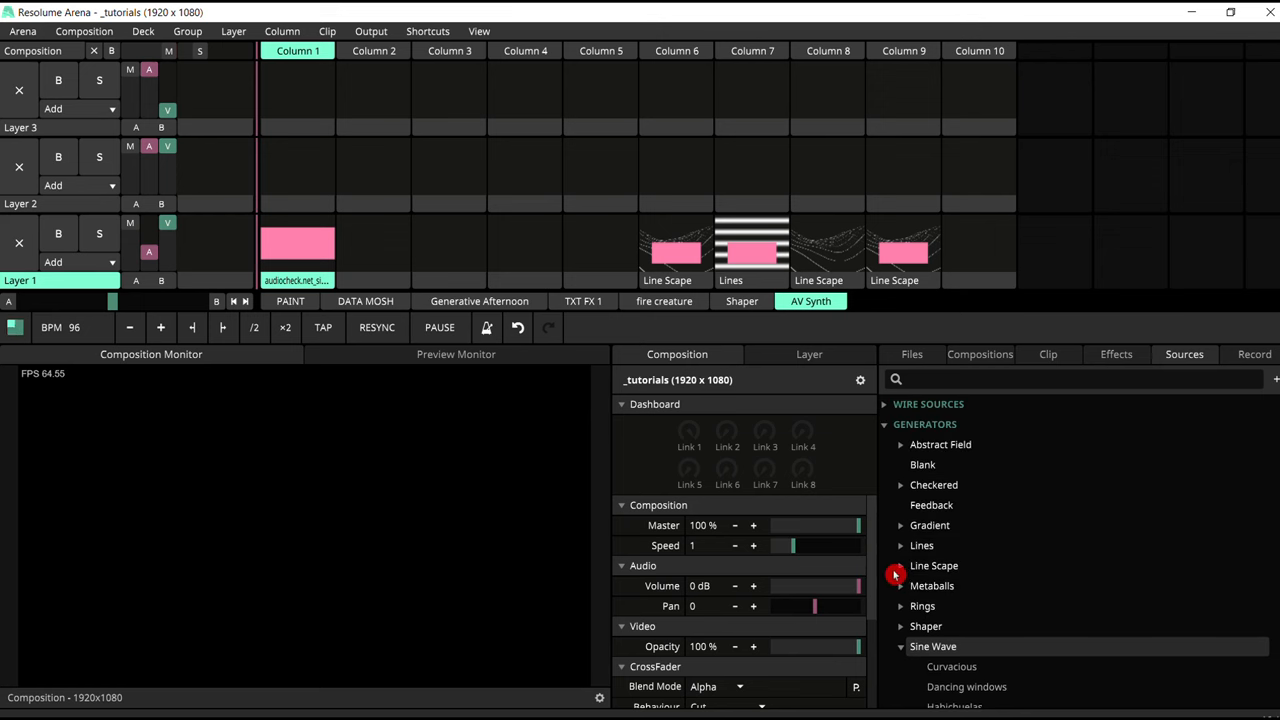
pyautogui.click(297, 245)
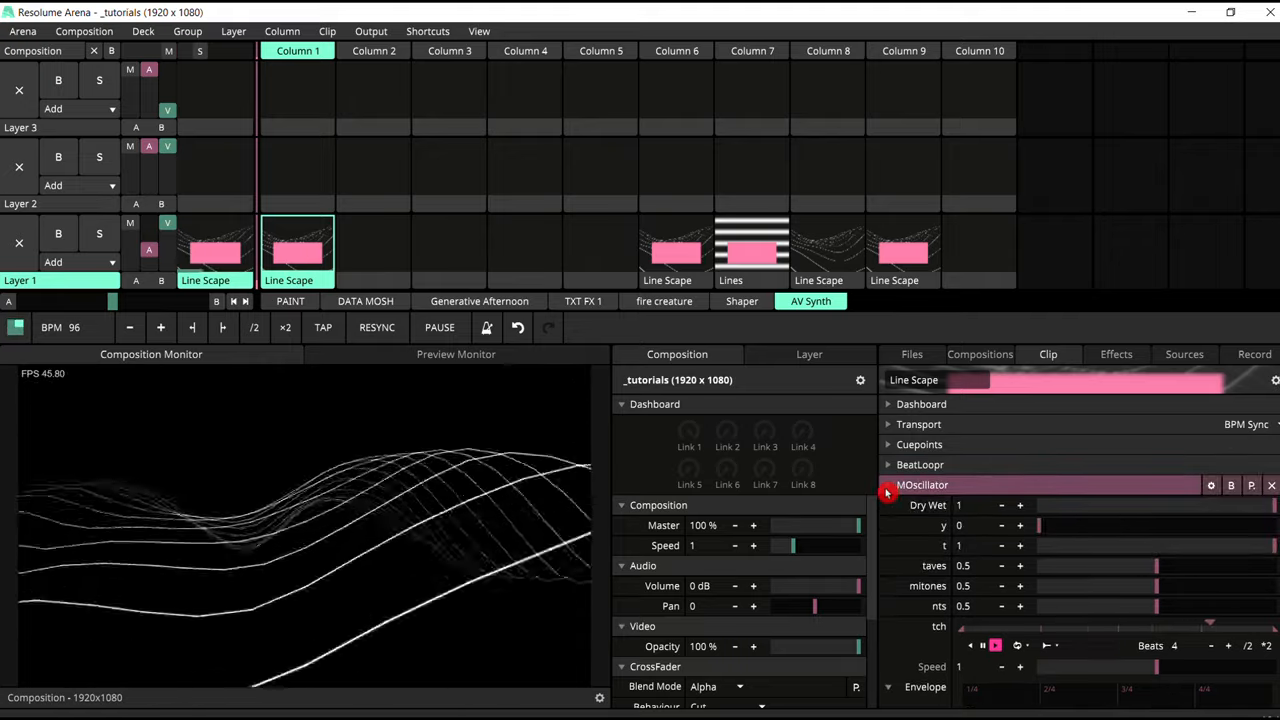
# Animate Line Scape Tilt with BPM Sync, loading the 'Tutorial tune' envelope preset.
pyautogui.click(888, 505)
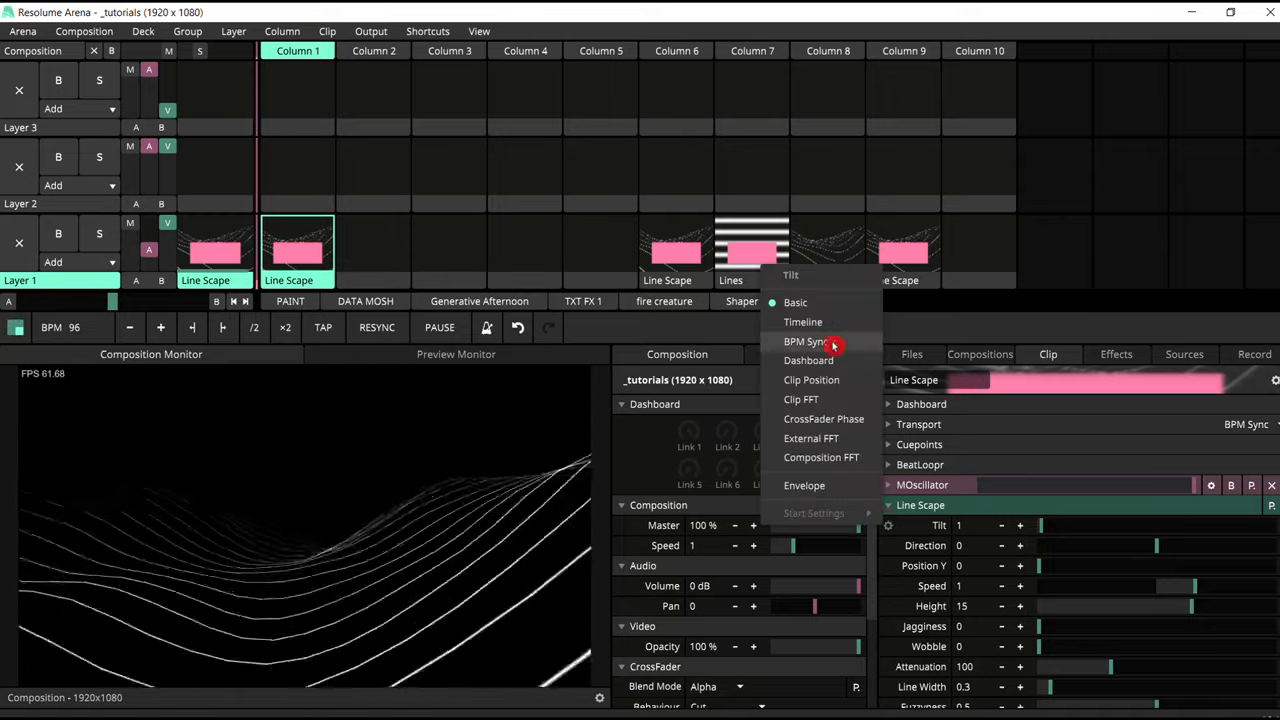
pyautogui.click(803, 321)
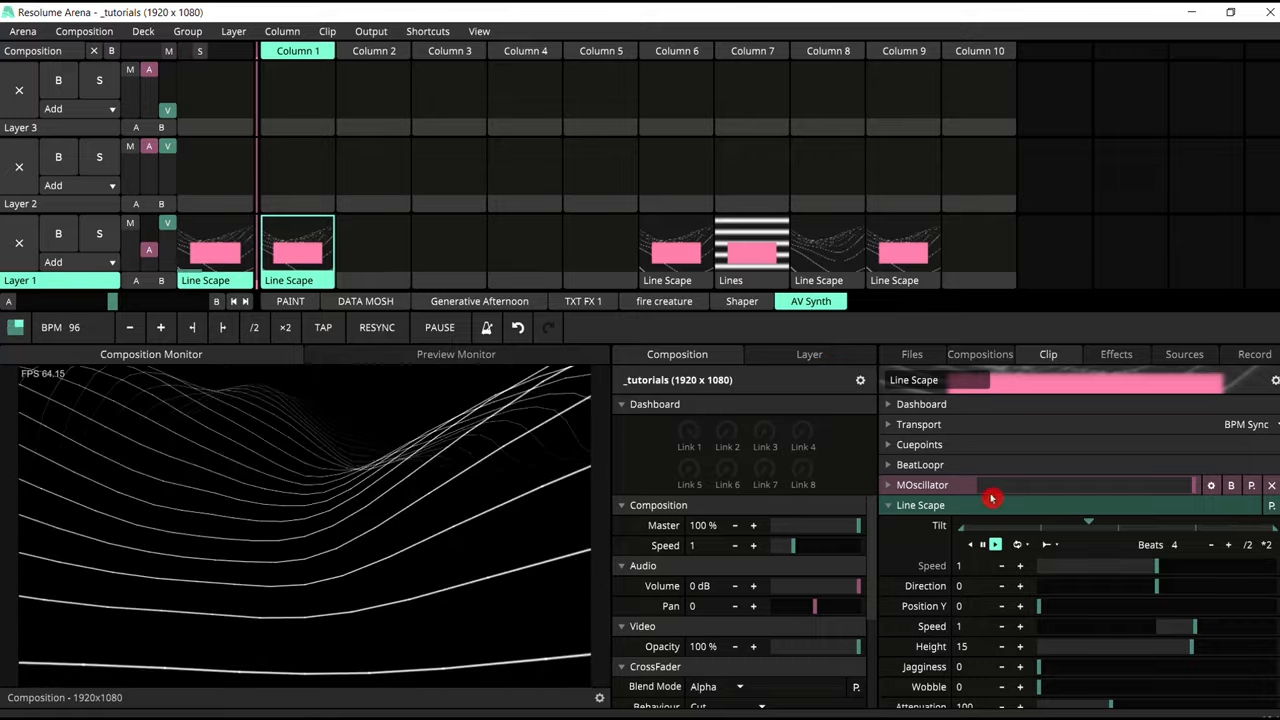
pyautogui.click(922, 484)
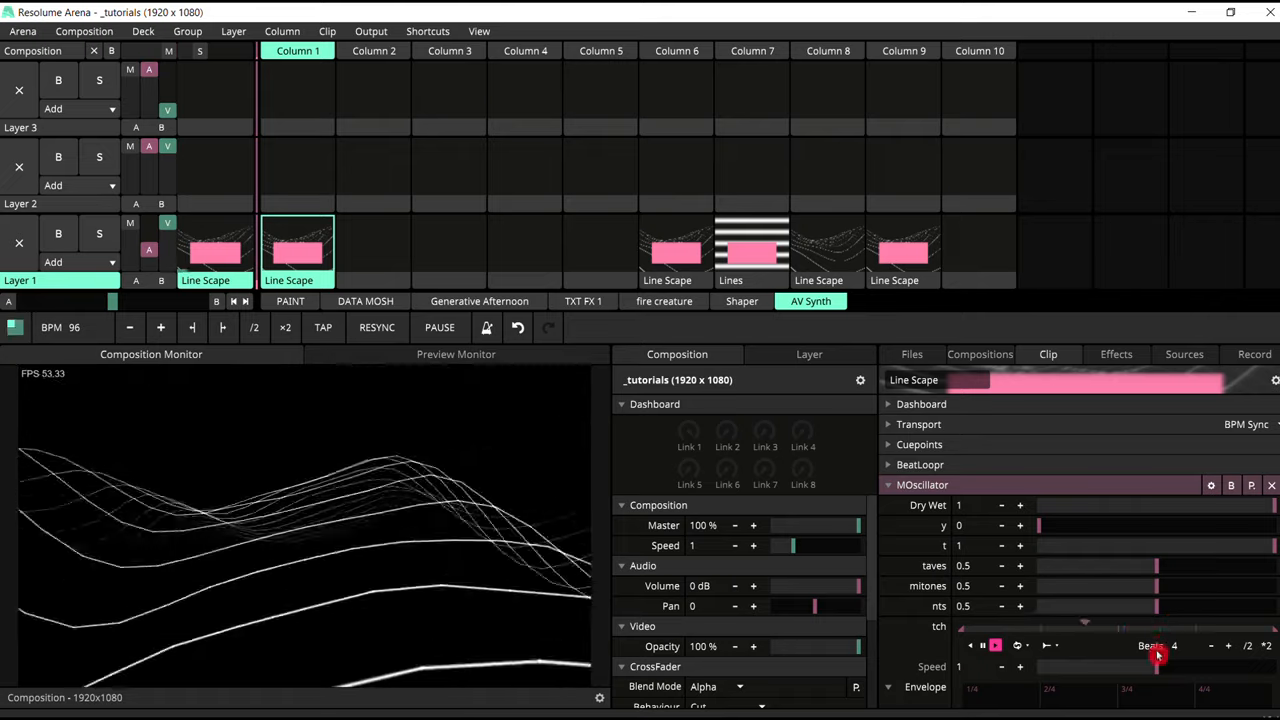
pyautogui.click(888, 485)
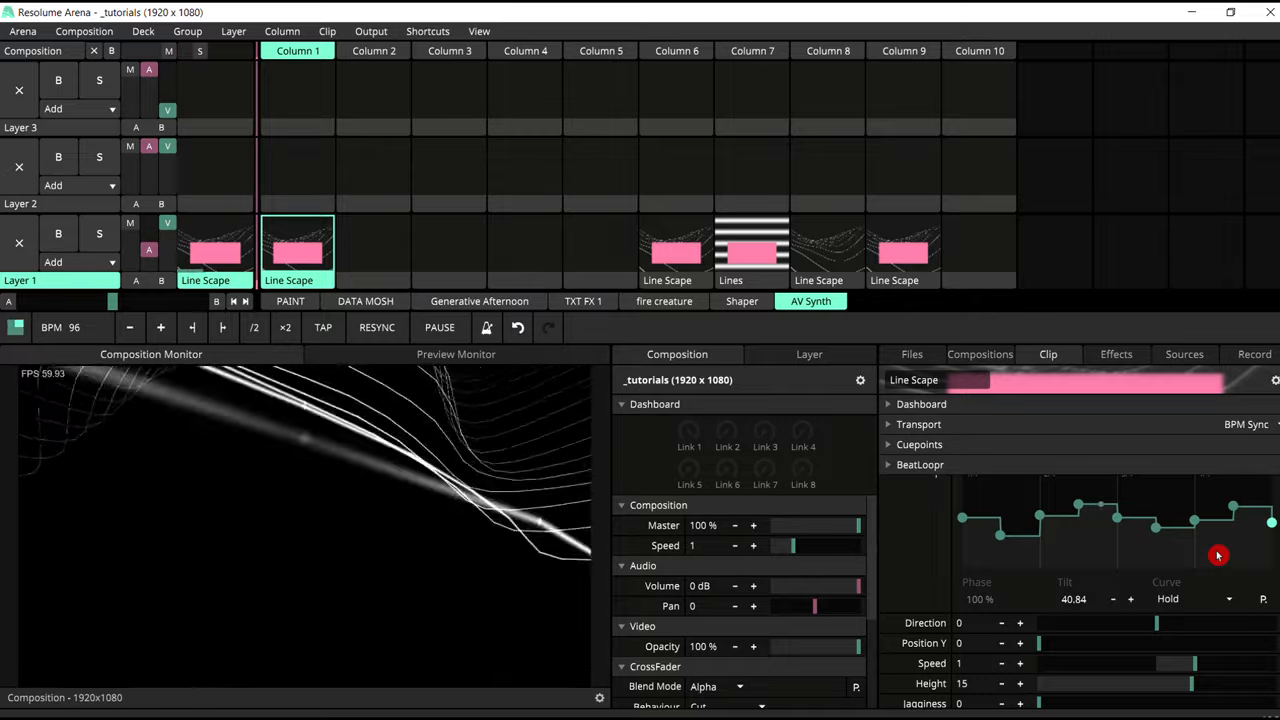
pyautogui.click(888, 478)
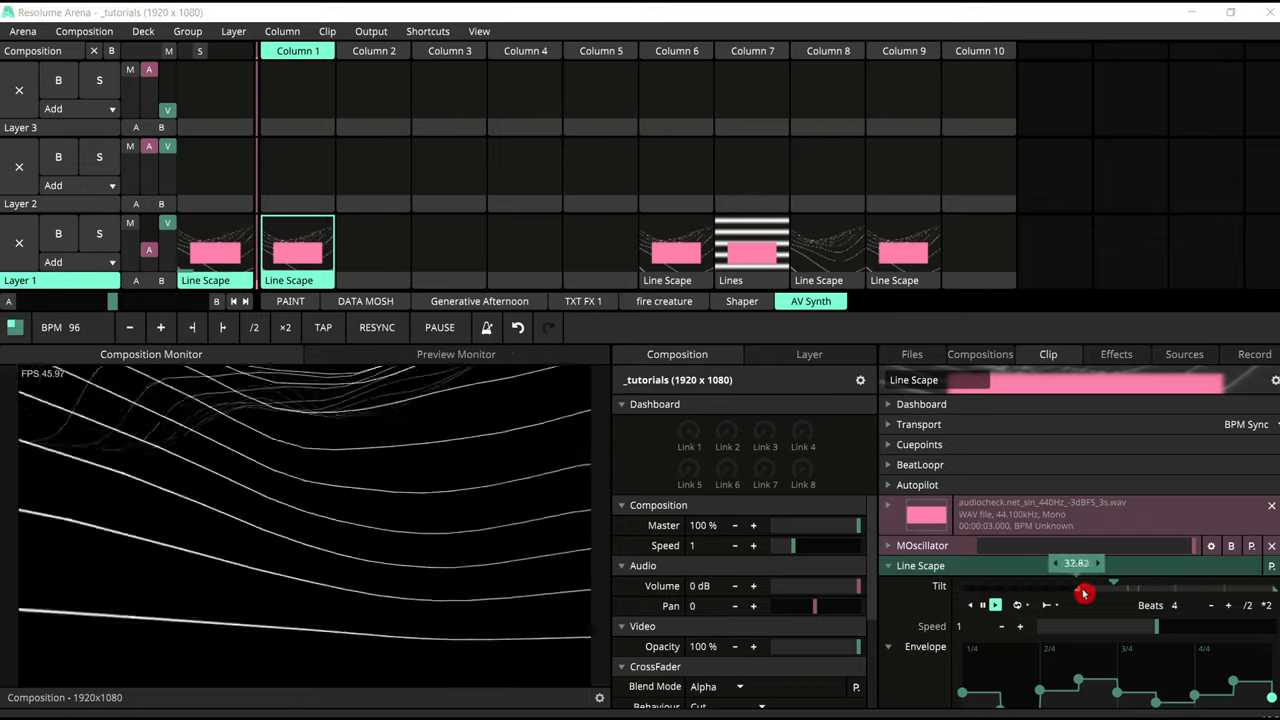
# Drag the Tilt range handles to about 32.83 and 75.67.
pyautogui.moveTo(1085, 594); pyautogui.dragTo(1175, 595)
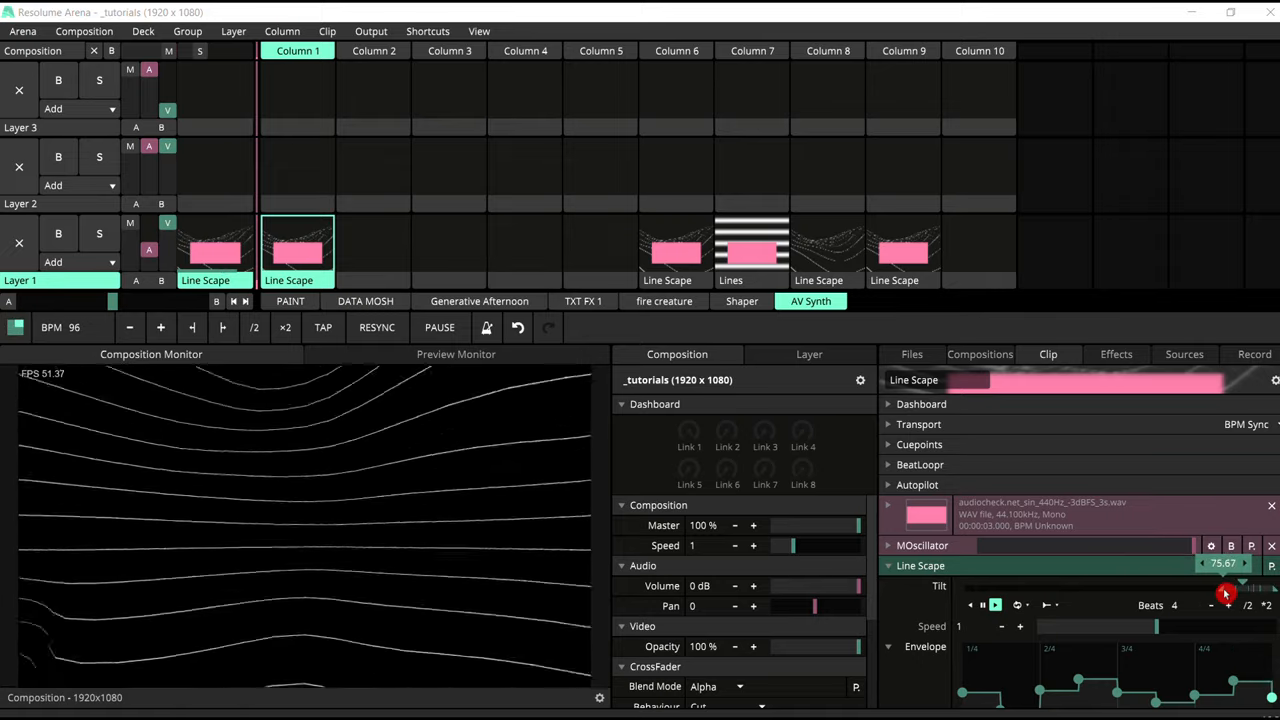
pyautogui.moveTo(1225, 593); pyautogui.dragTo(1030, 593)
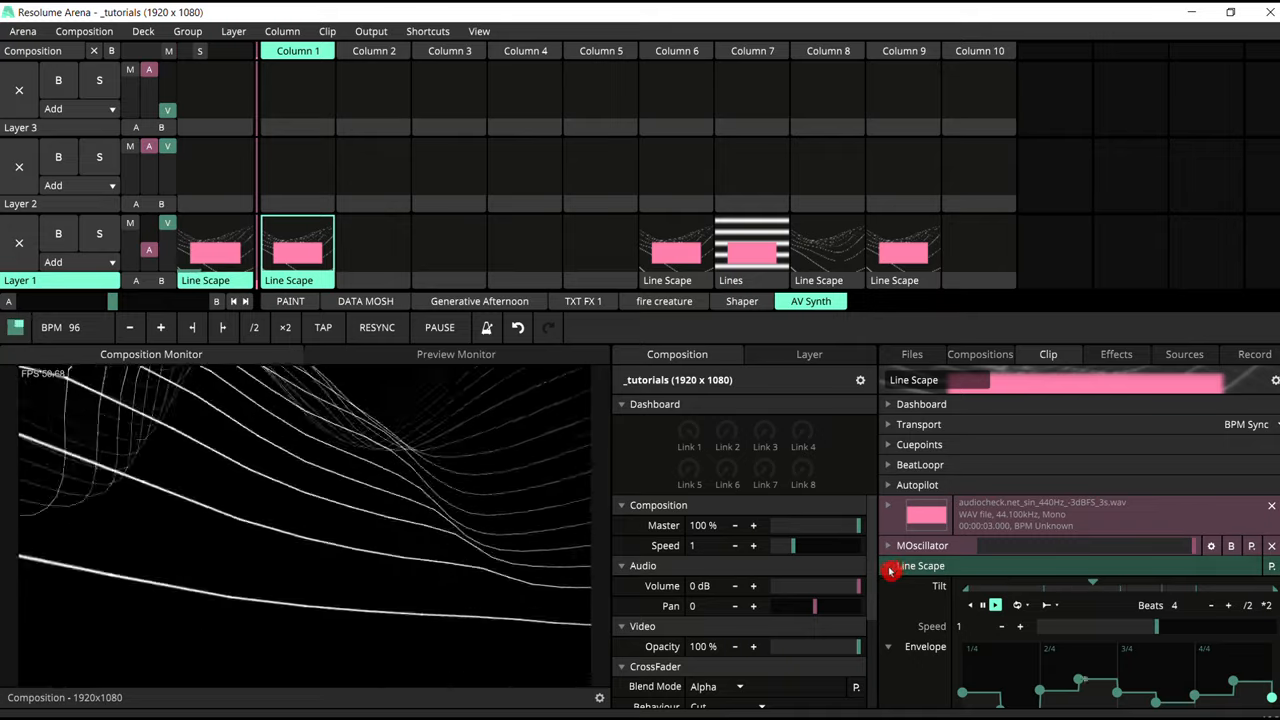
# Assign the MOscillator Frequency parameter to dashboard Link 1.
pyautogui.click(888, 565)
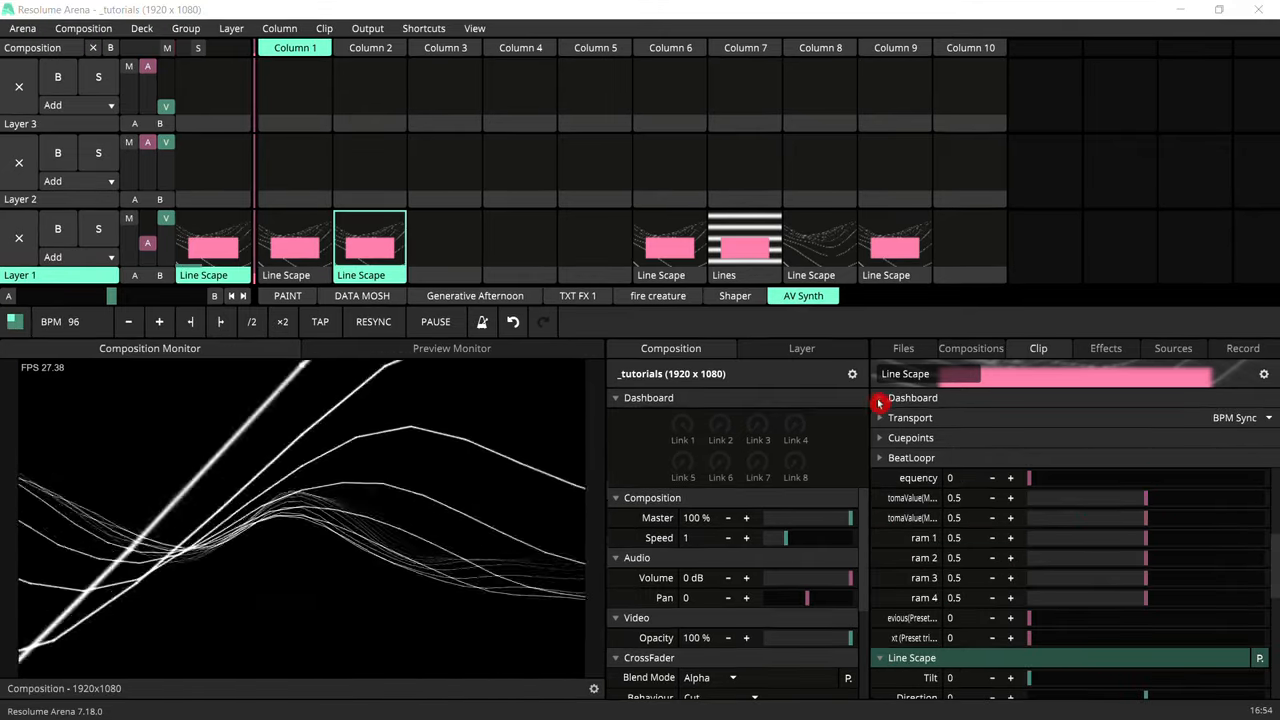
pyautogui.click(880, 397)
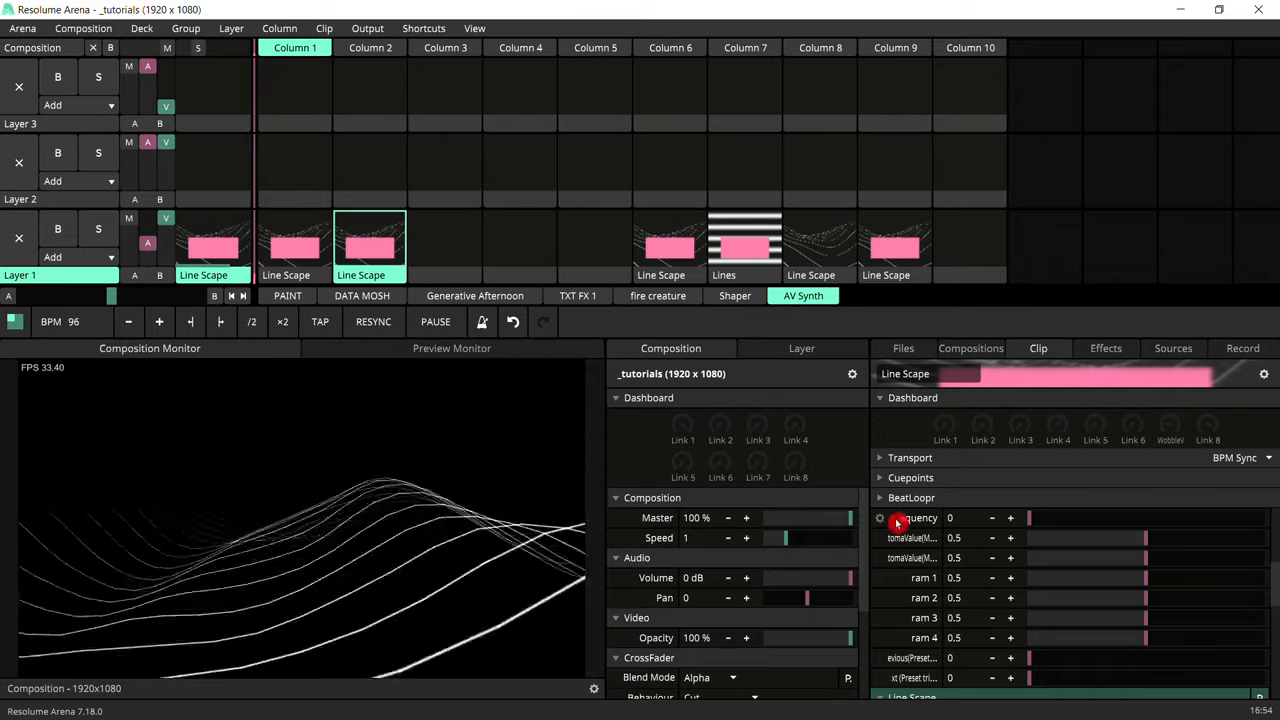
pyautogui.click(879, 518)
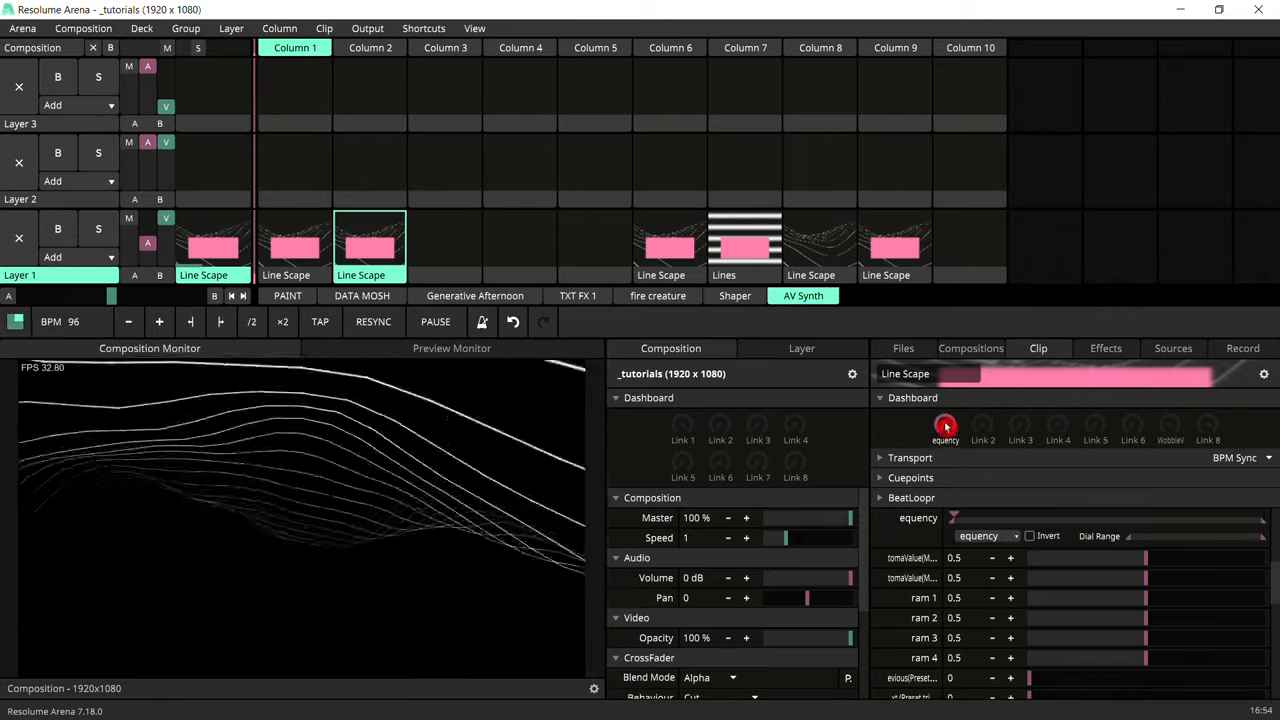